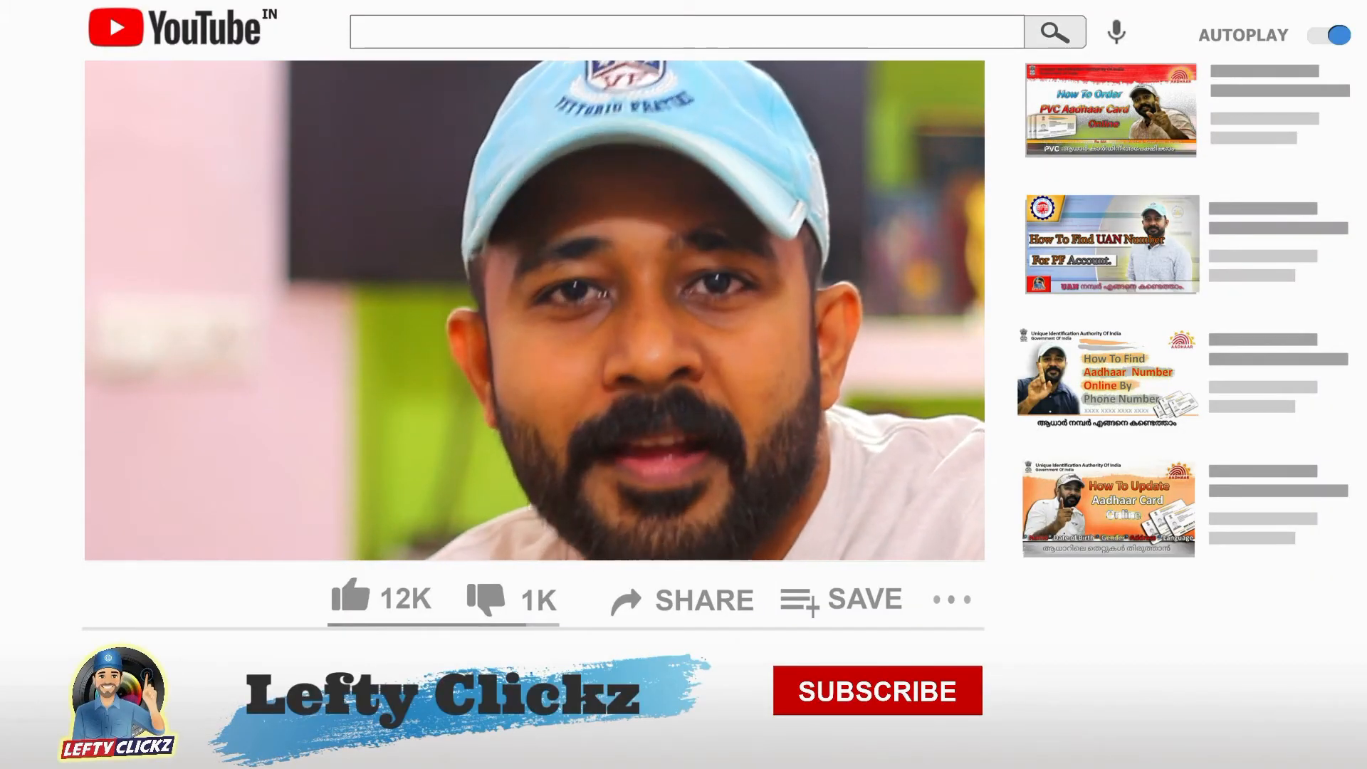
Open Google Drive from the Google apps grid on the Google home page.
left_click(352, 600)
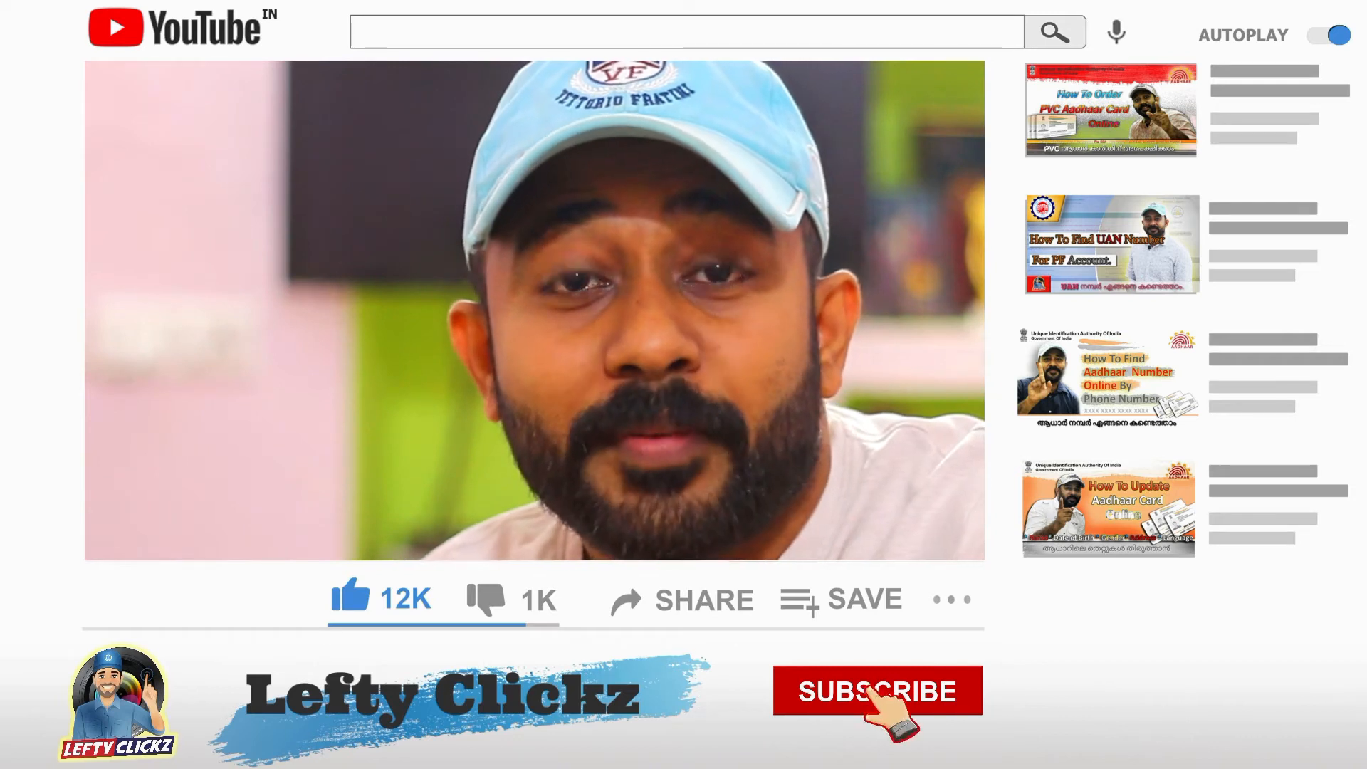
left_click(877, 692)
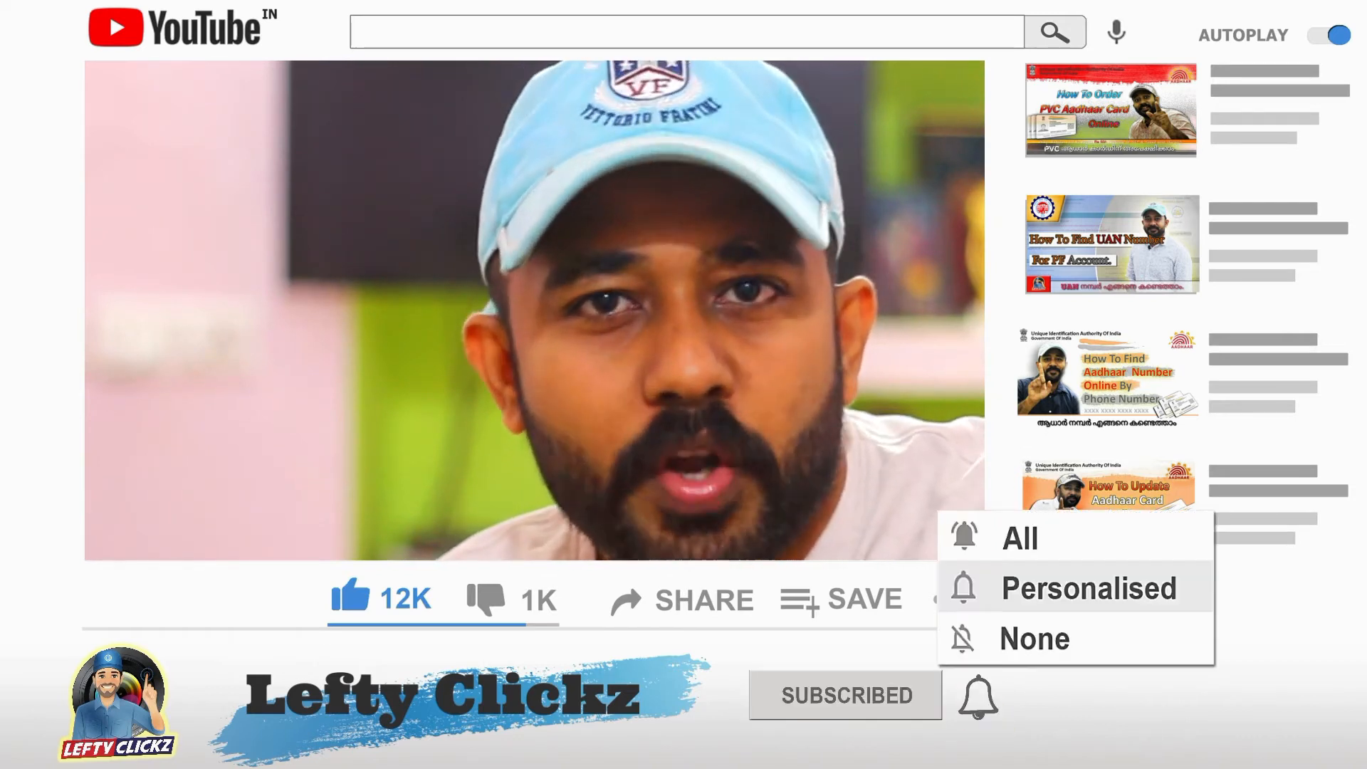
left_click(1020, 538)
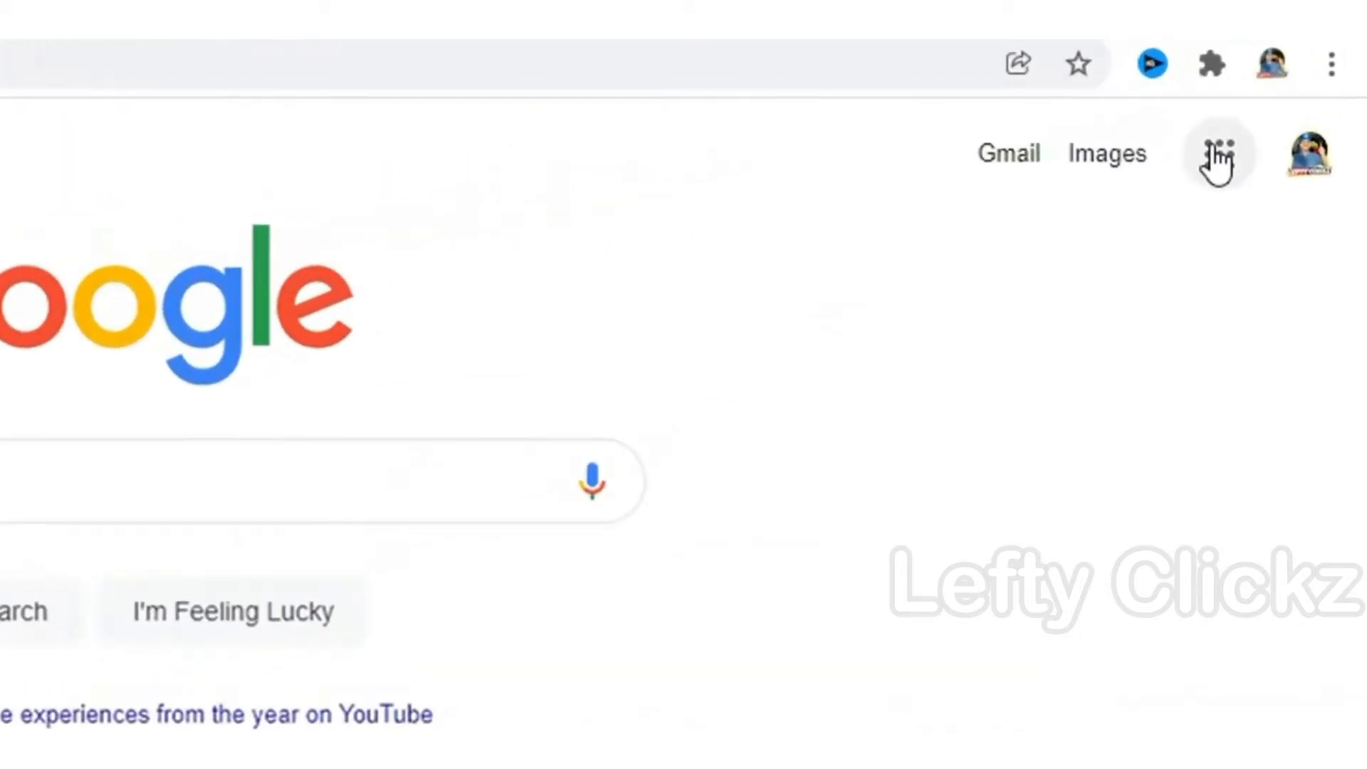
left_click(1217, 153)
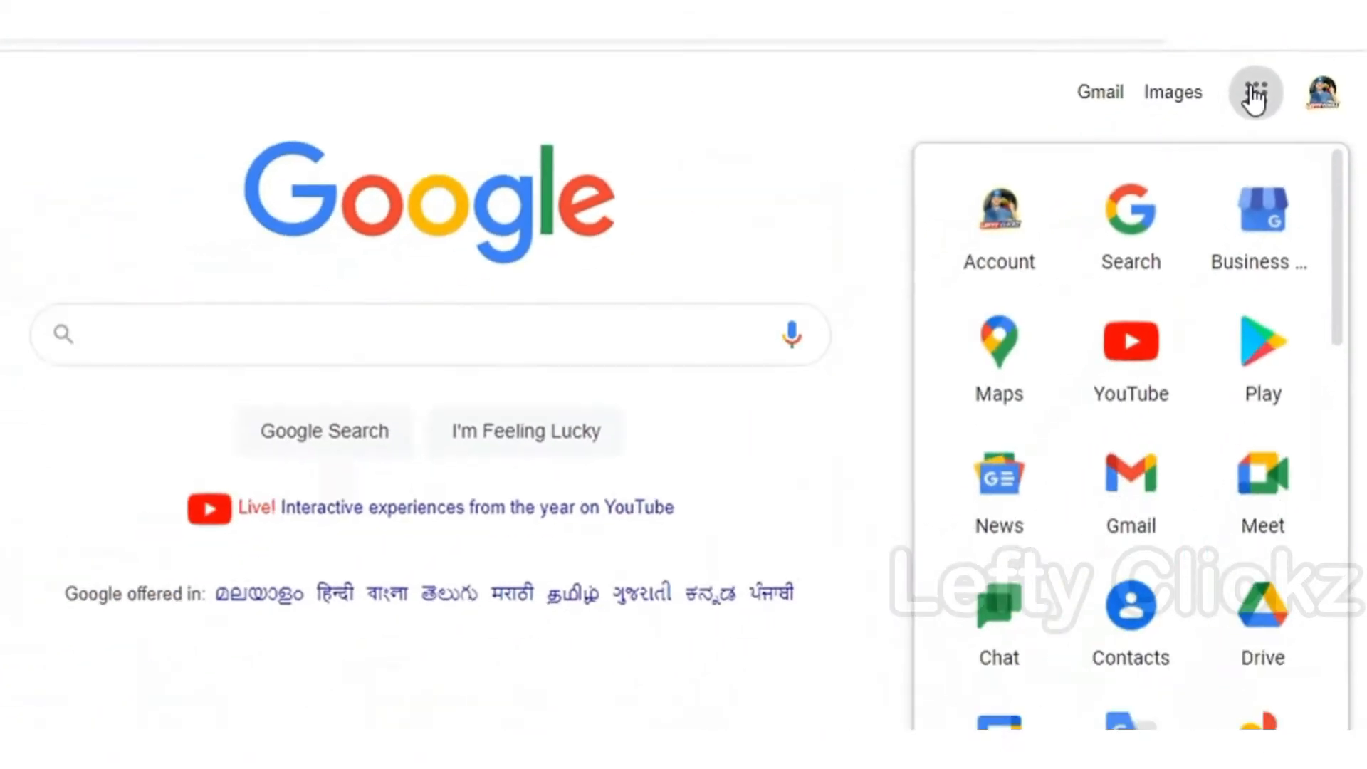
mouse_move(1262, 80)
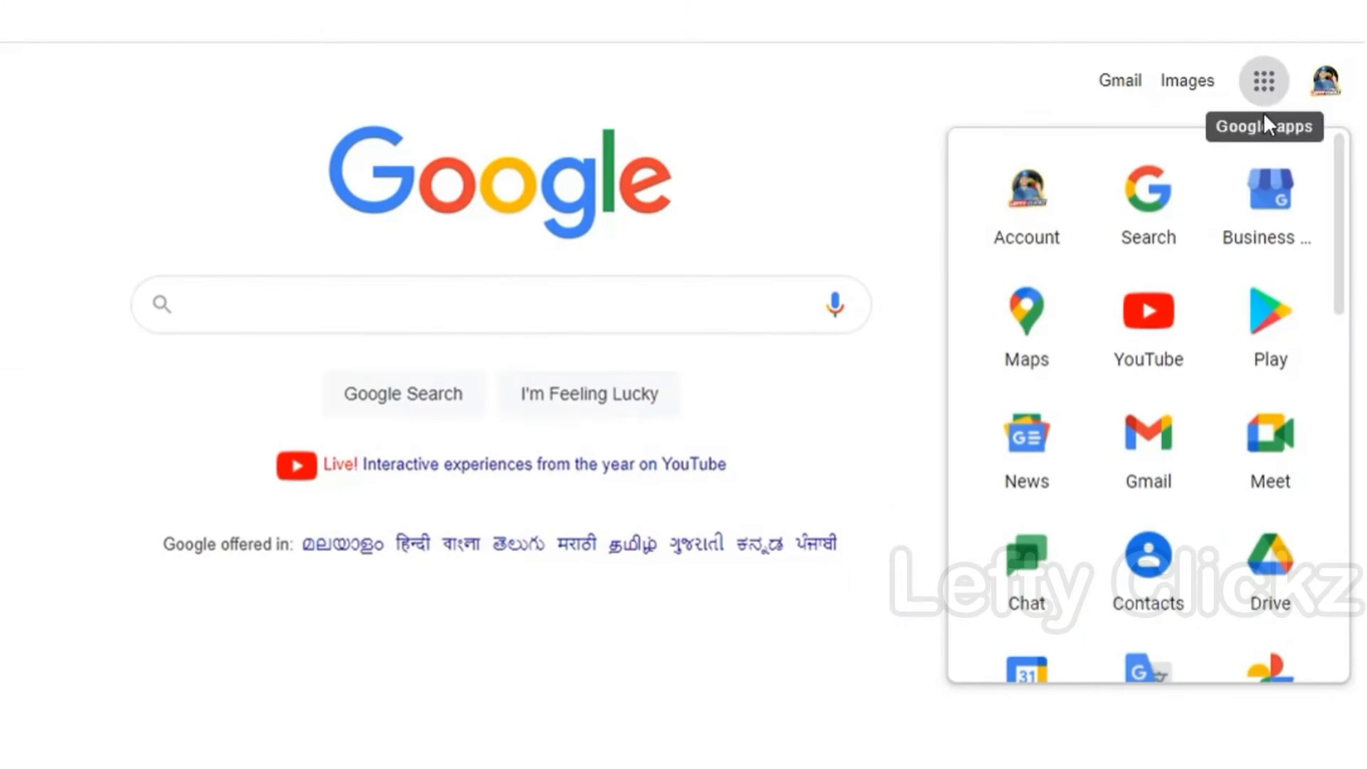
mouse_move(1269, 205)
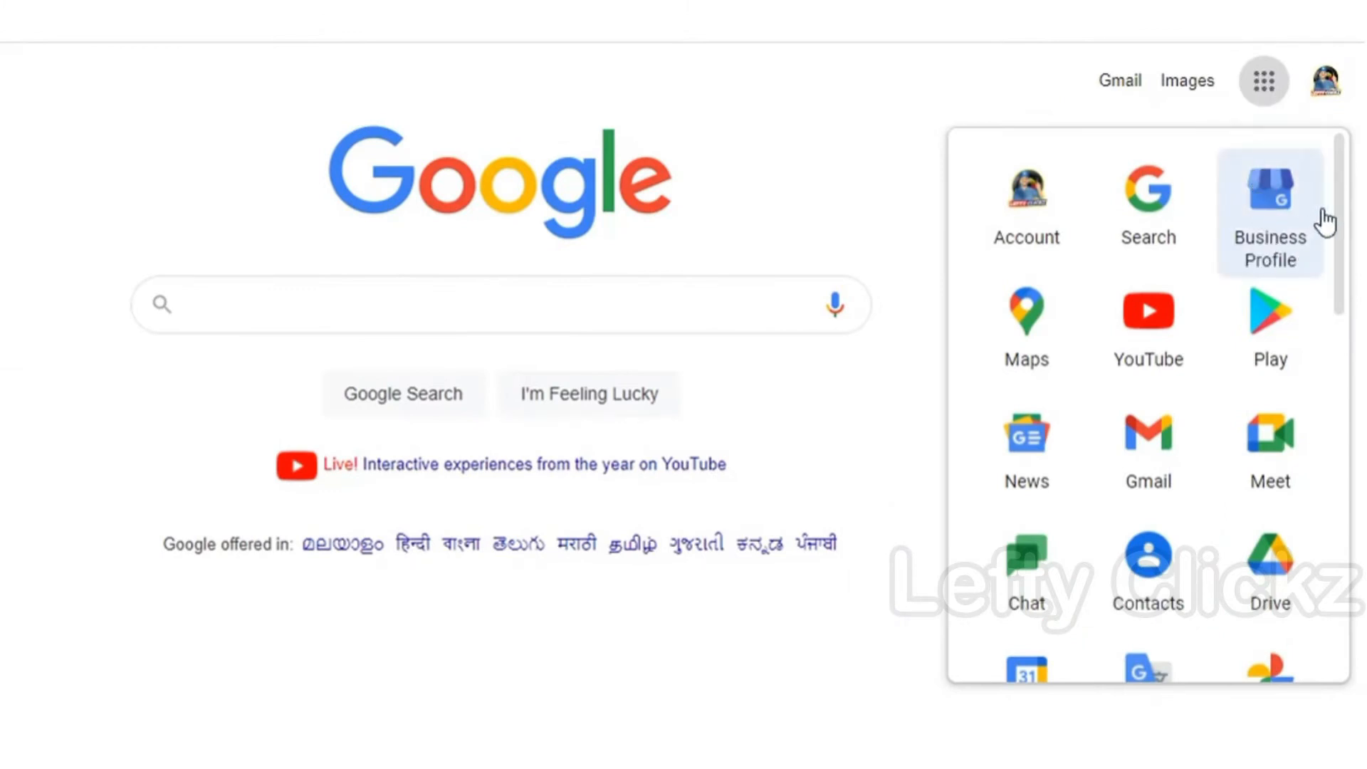
scroll("down", 3)
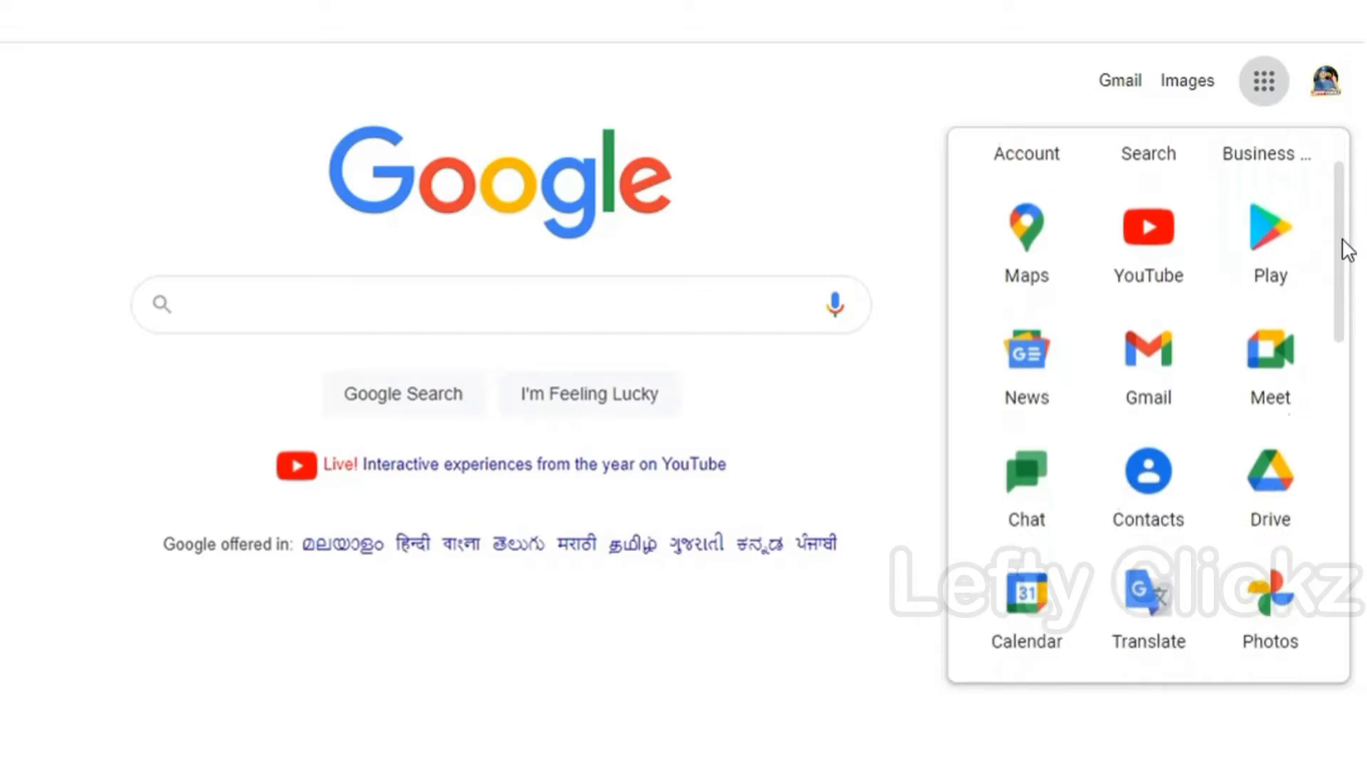
scroll("down", 3)
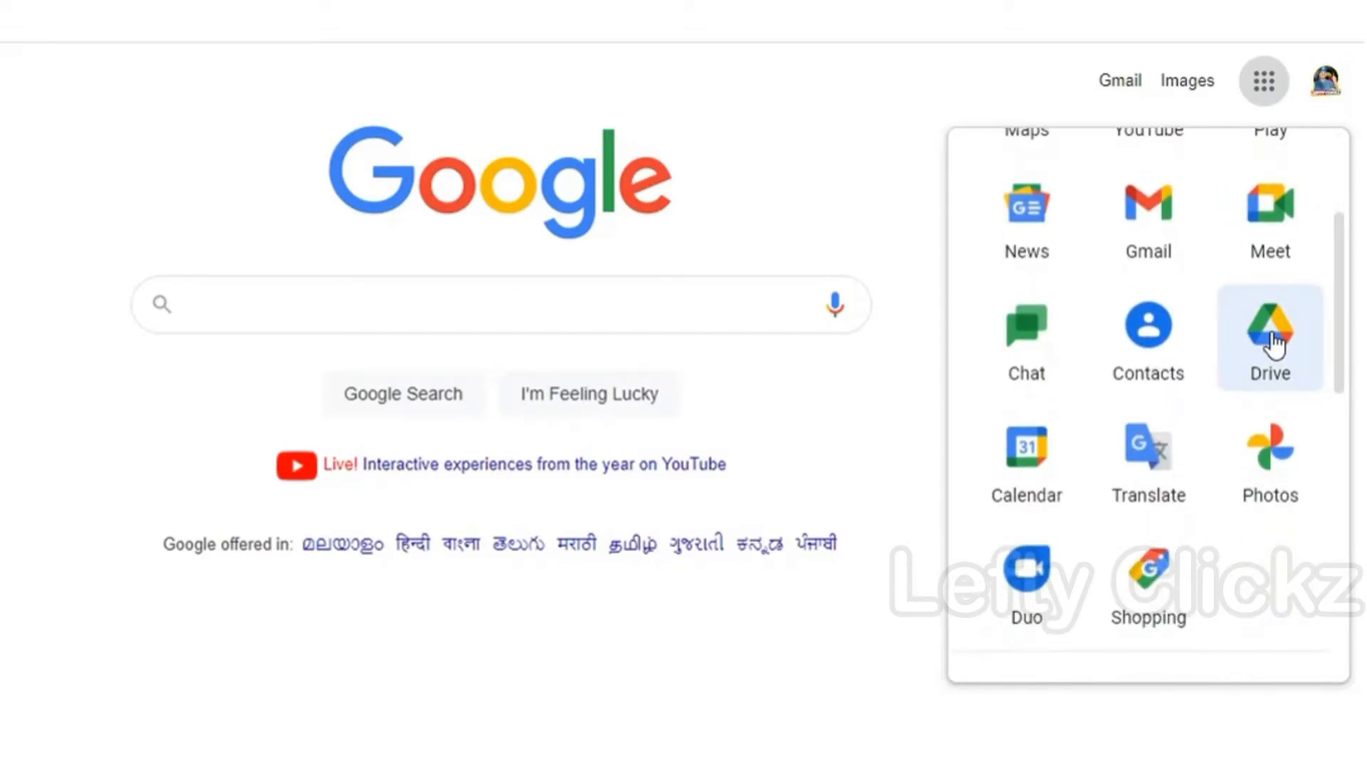
left_click(1269, 332)
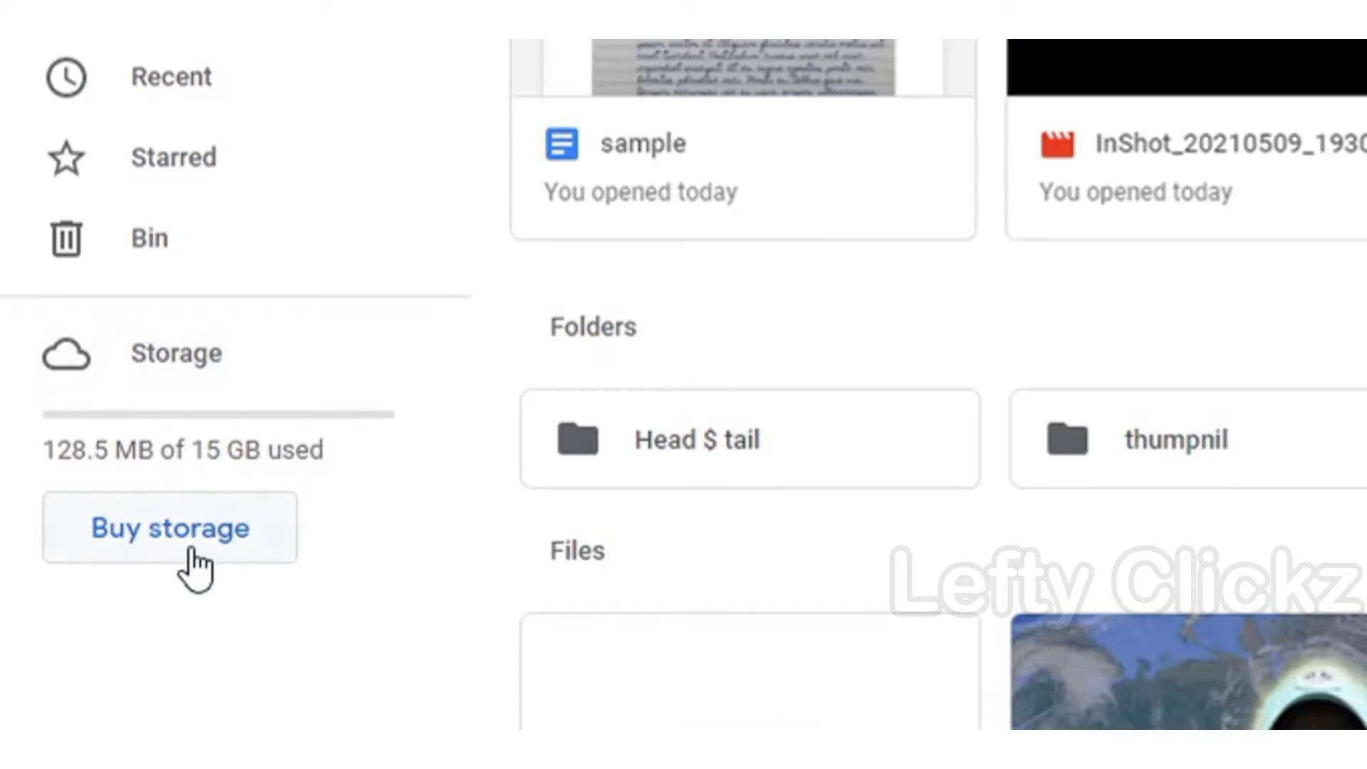
Open Buy storage from Drive's sidebar and scroll through the Google One plans up to 2 TB.
left_click(170, 527)
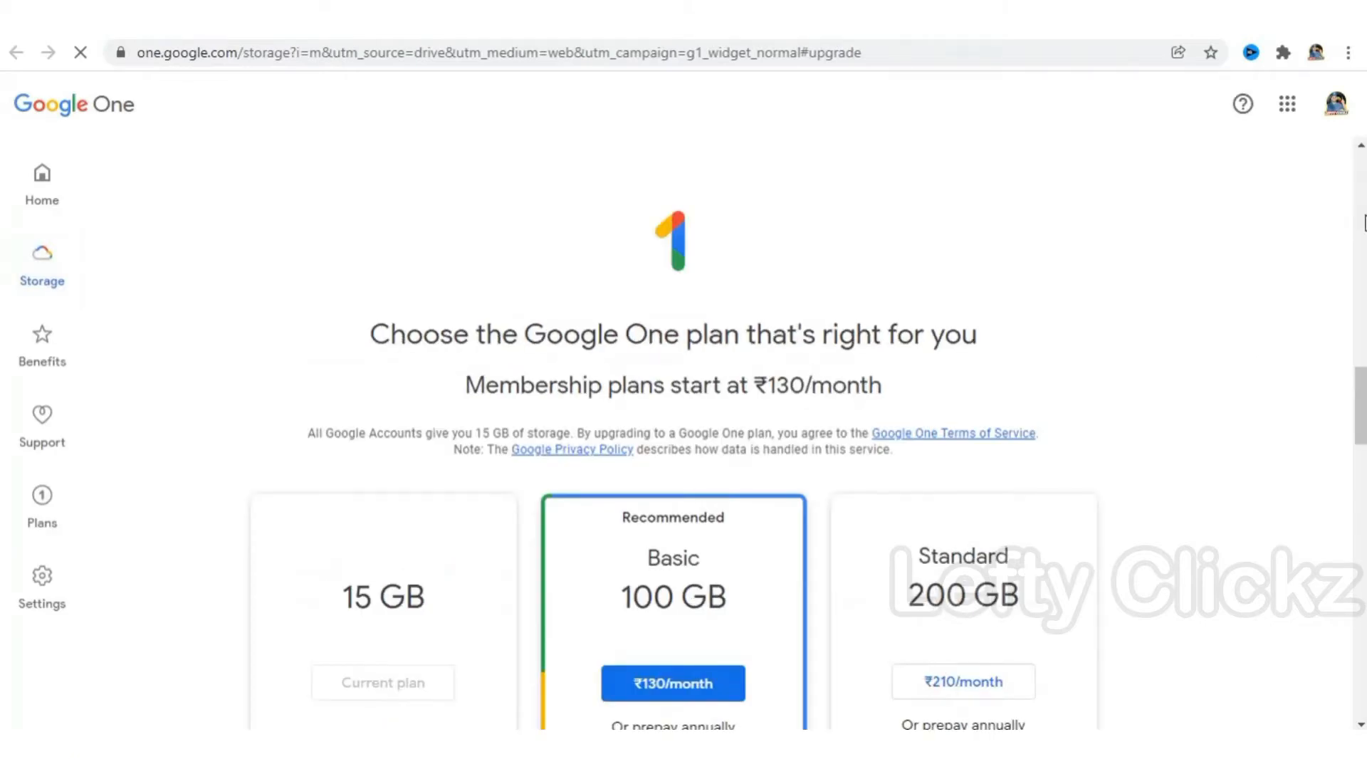
scroll("down", 3)
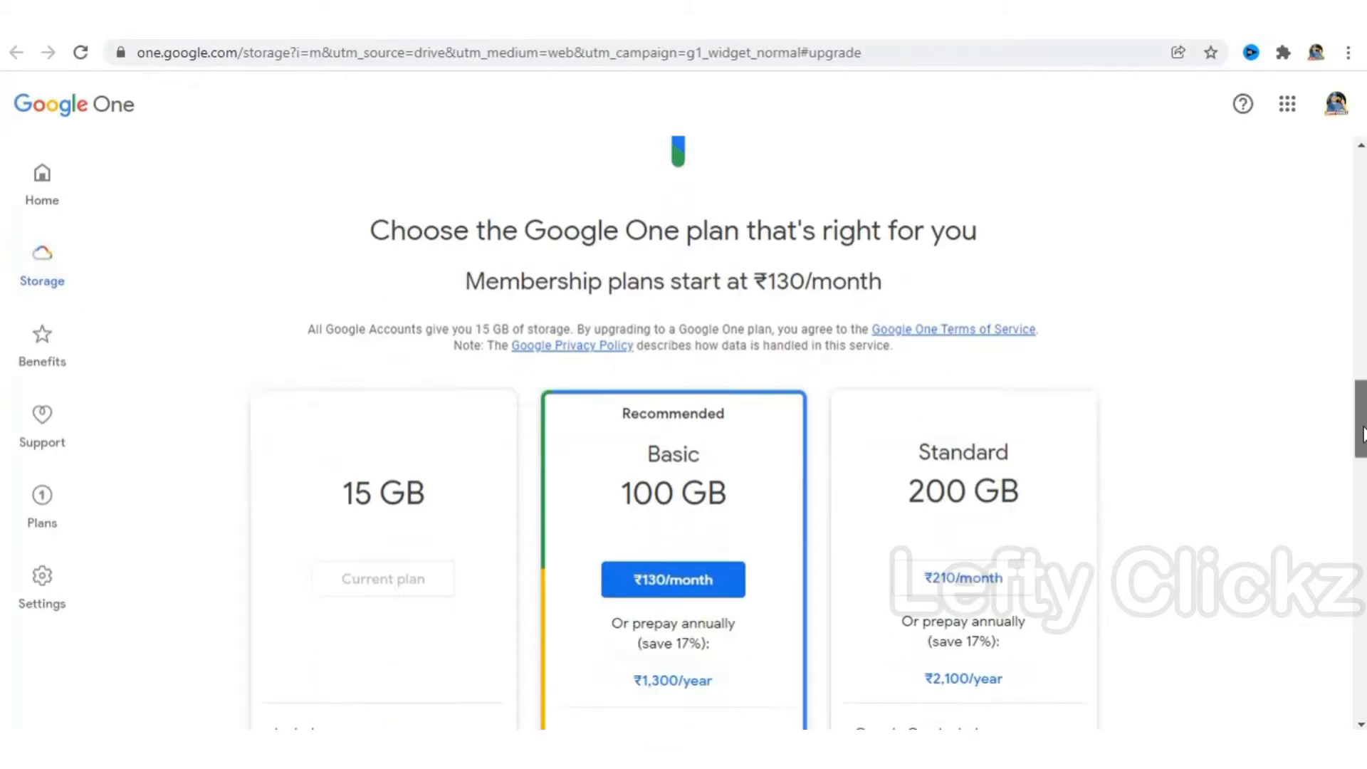
scroll("down", 3)
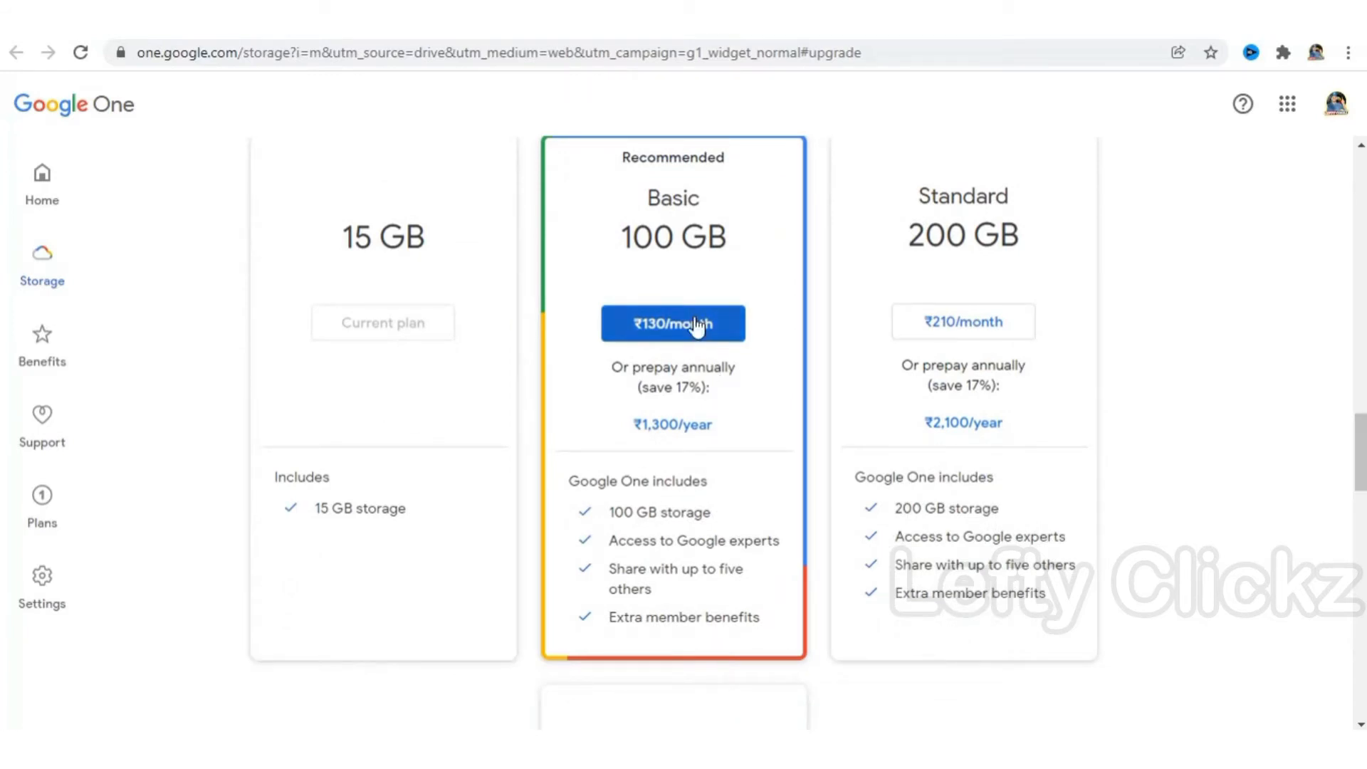
mouse_move(981, 484)
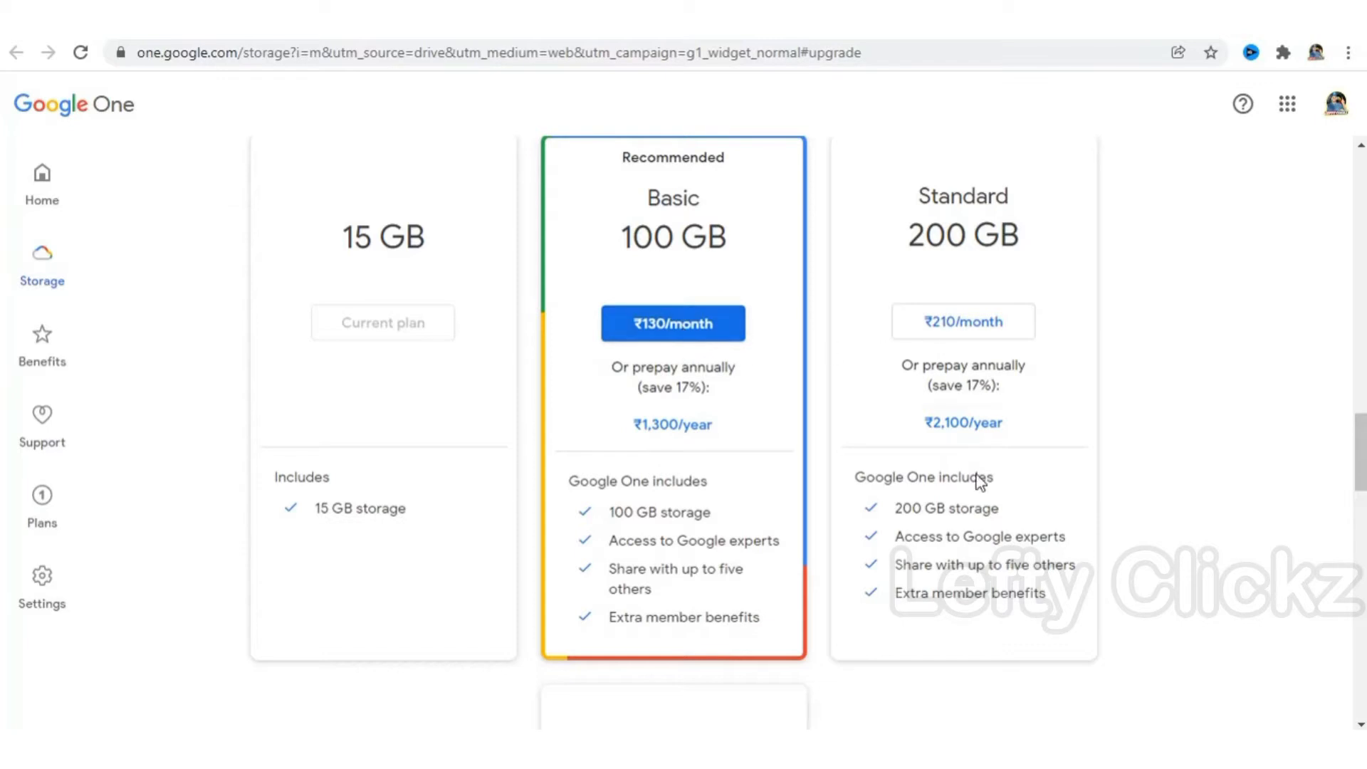
scroll("down", 3)
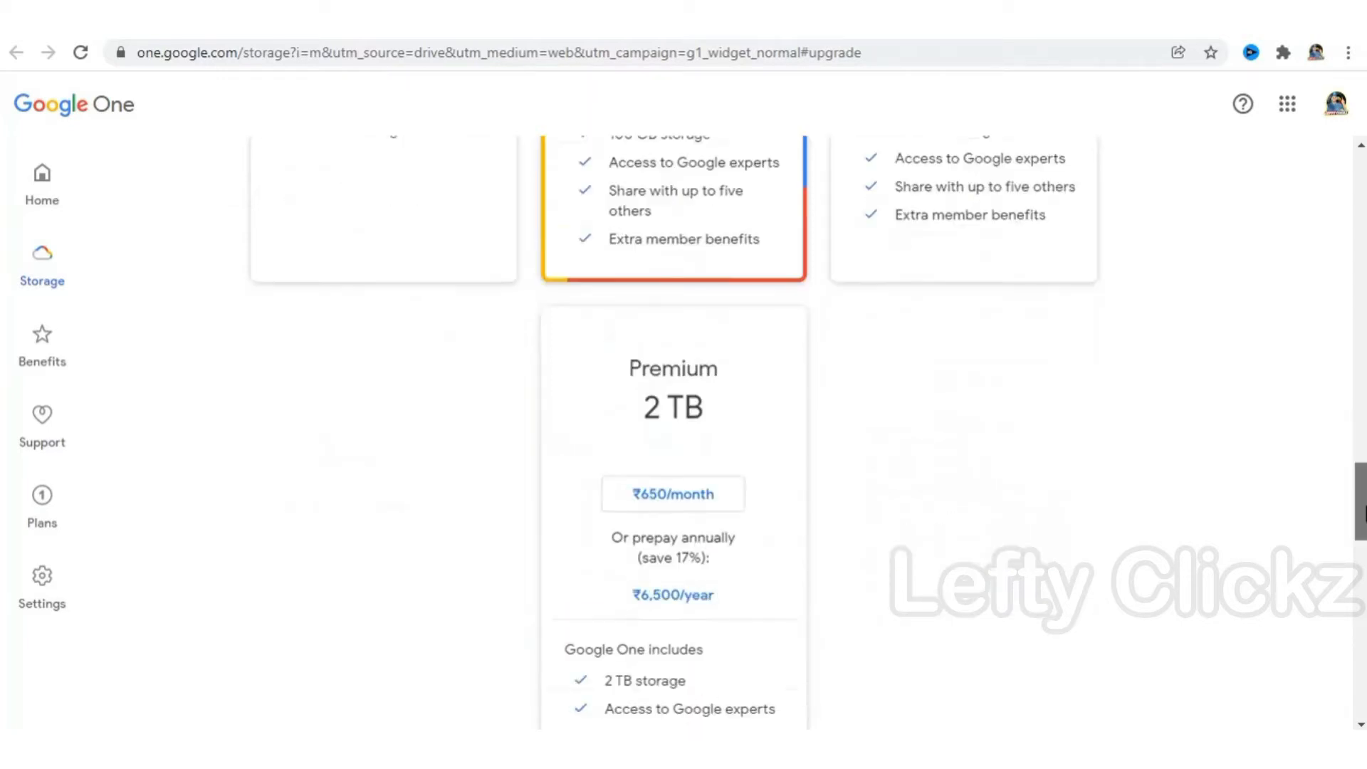
scroll("down", 3)
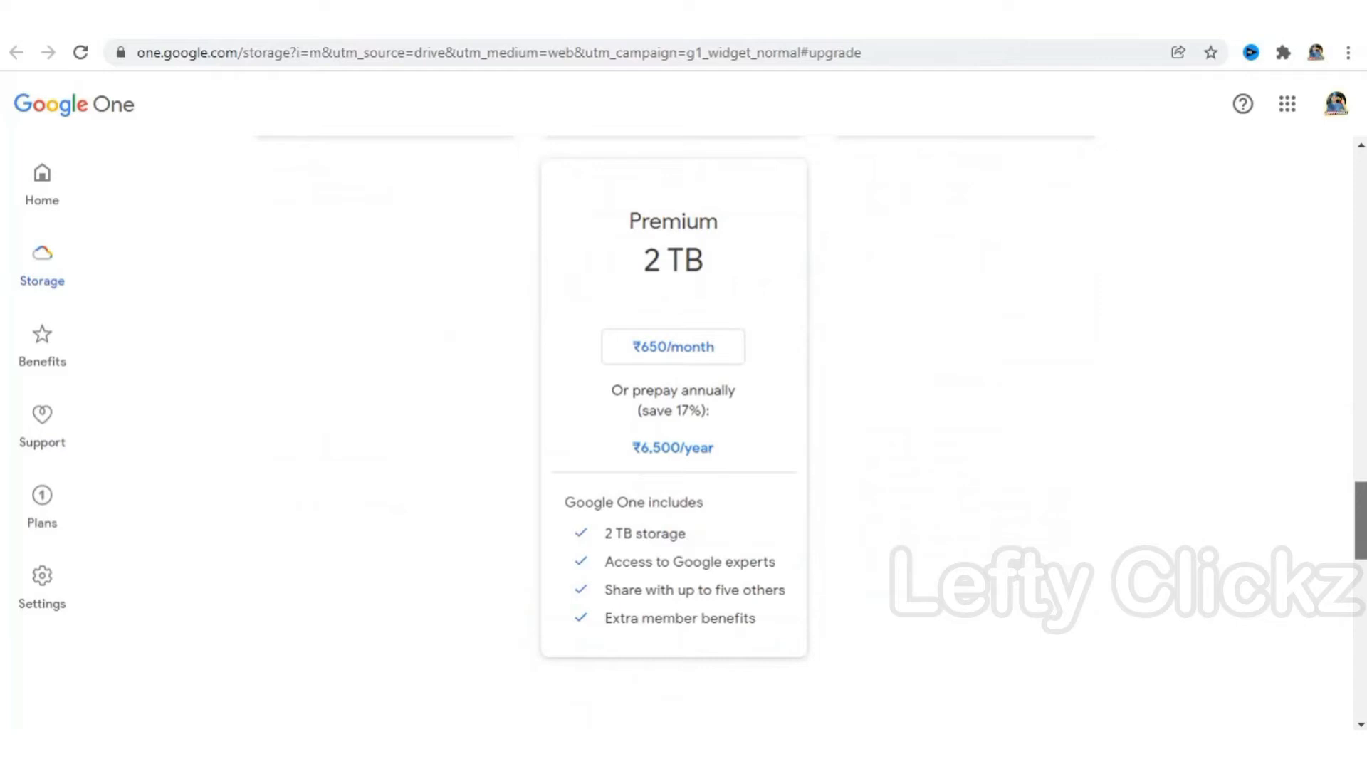
scroll("up", 3)
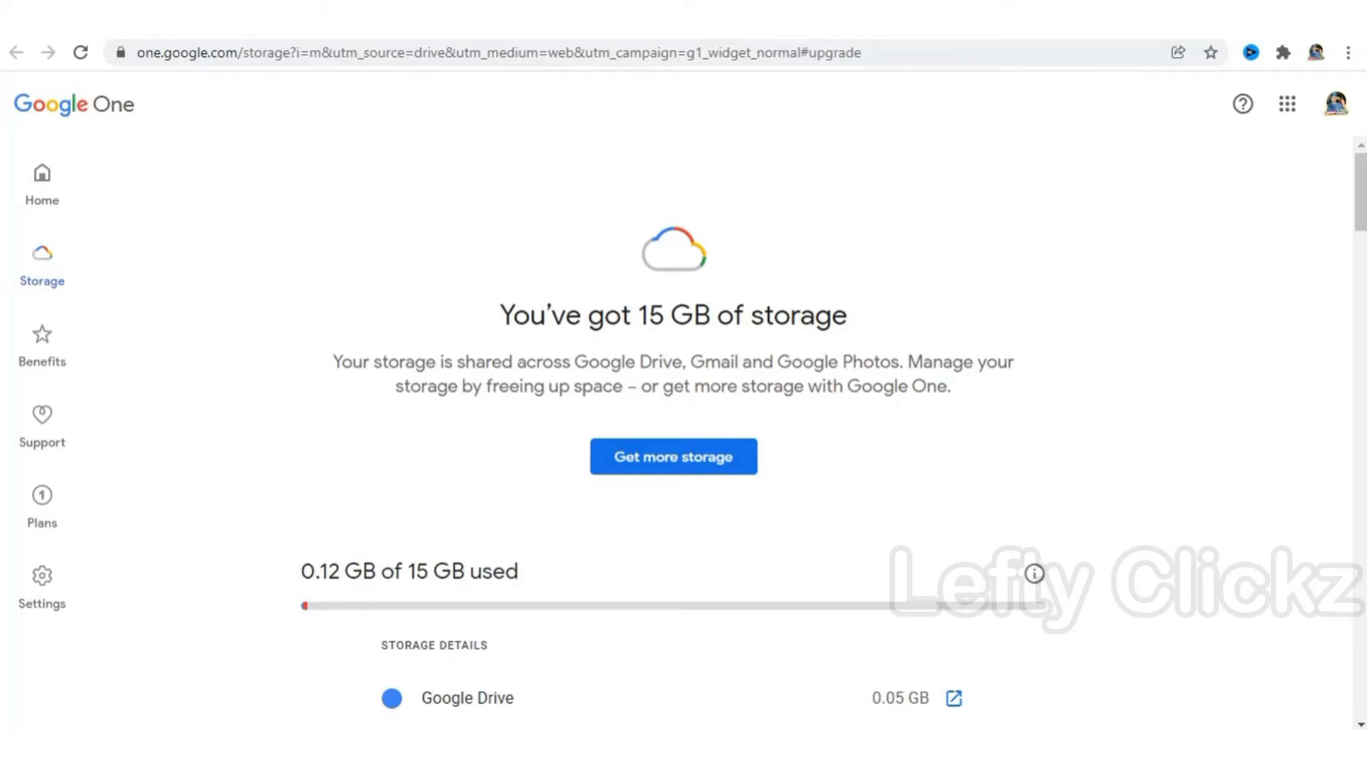
Scroll to the storage details showing Drive 0.05 GB, Gmail 0.07 GB, Photos 0 GB.
scroll("down", 3)
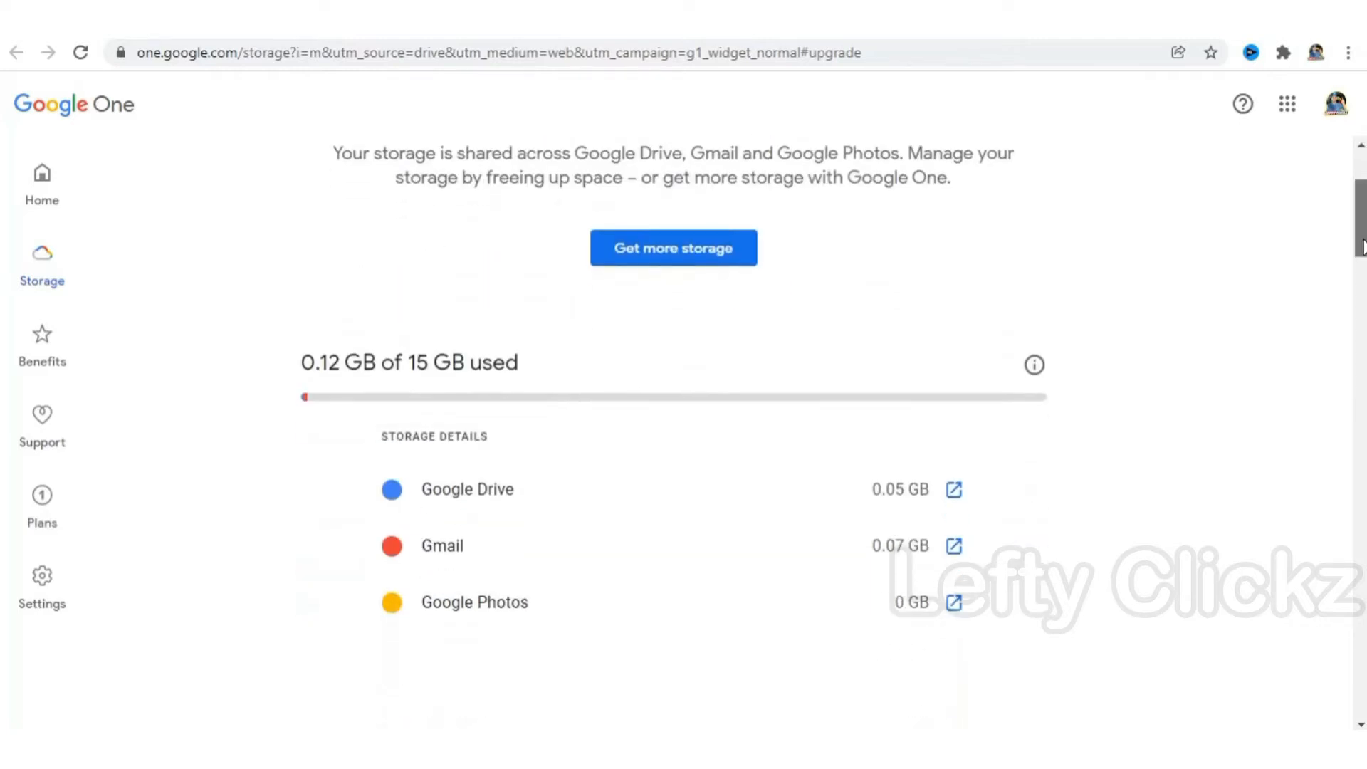
scroll("down", 3)
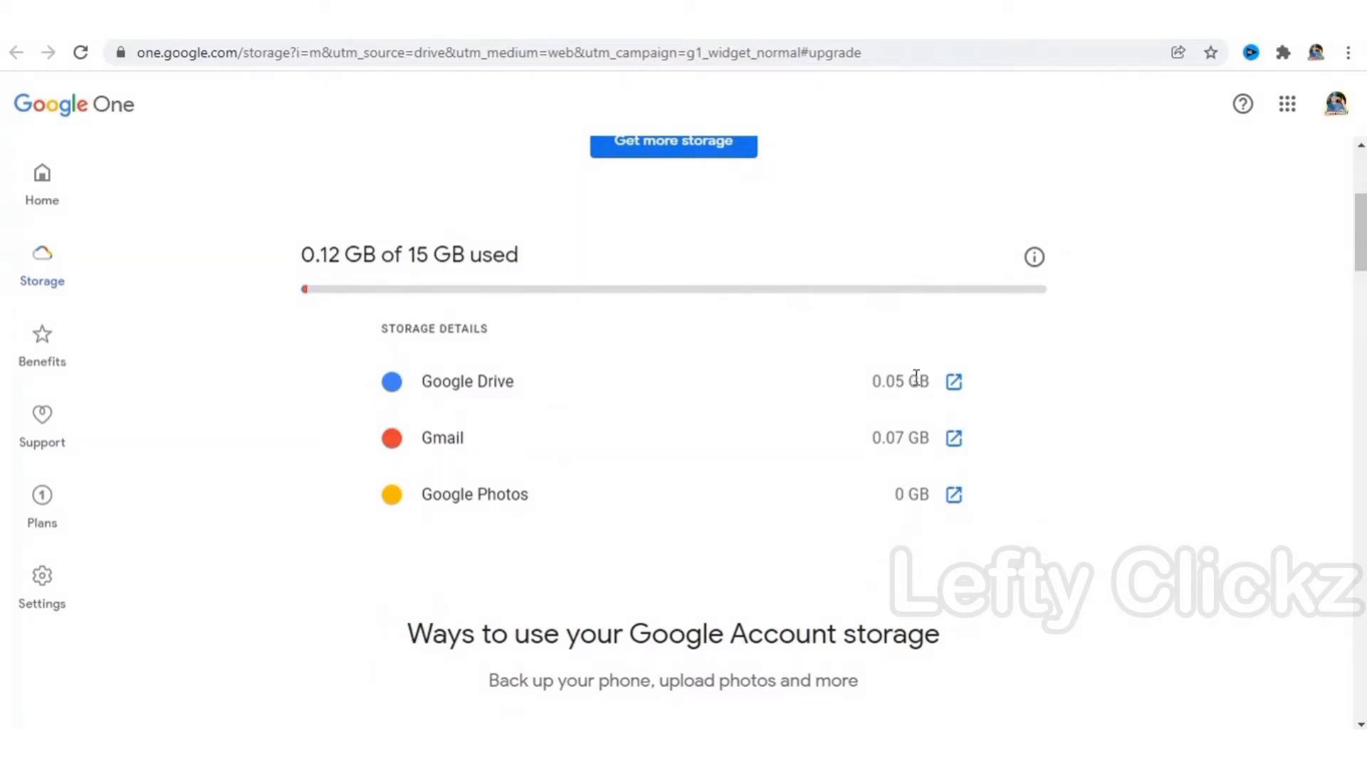
Return to My Drive, start a folder upload from New, then cancel it.
left_click(954, 381)
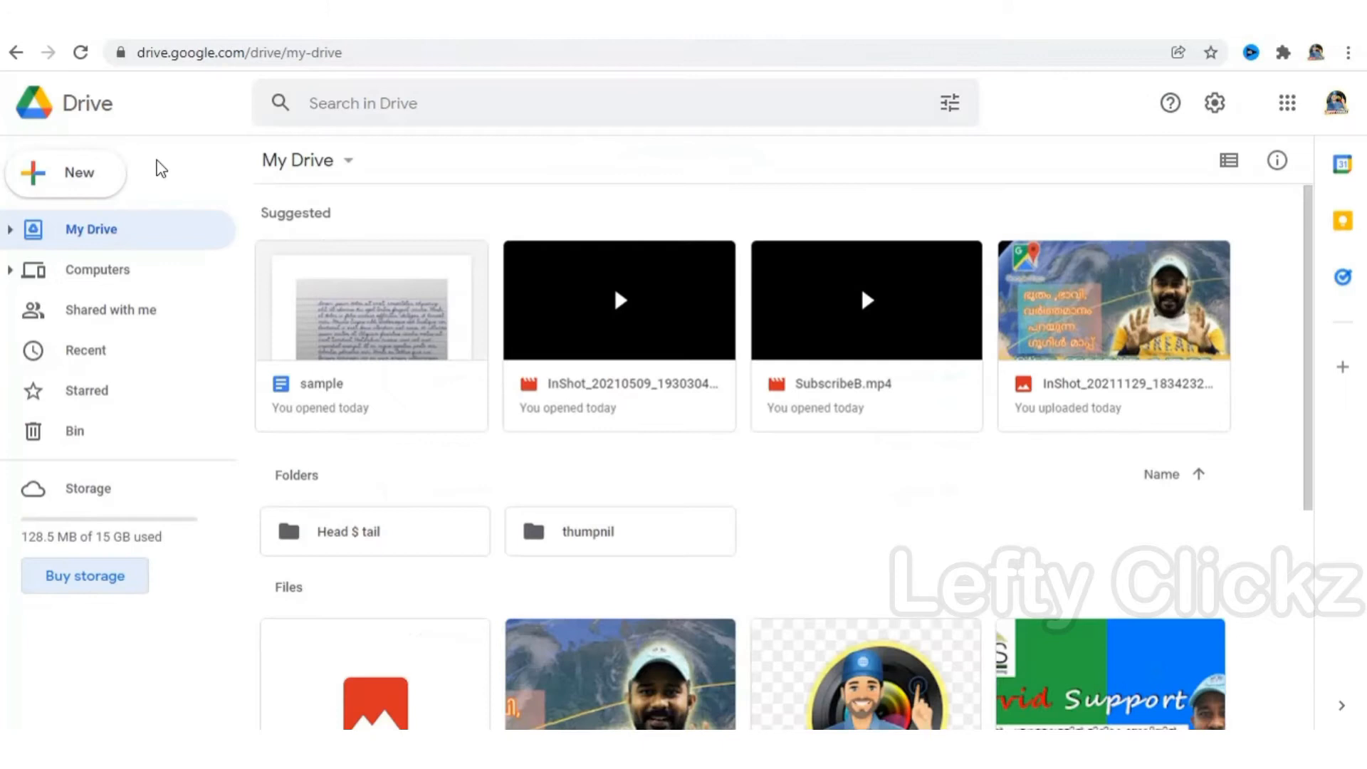
mouse_move(143, 255)
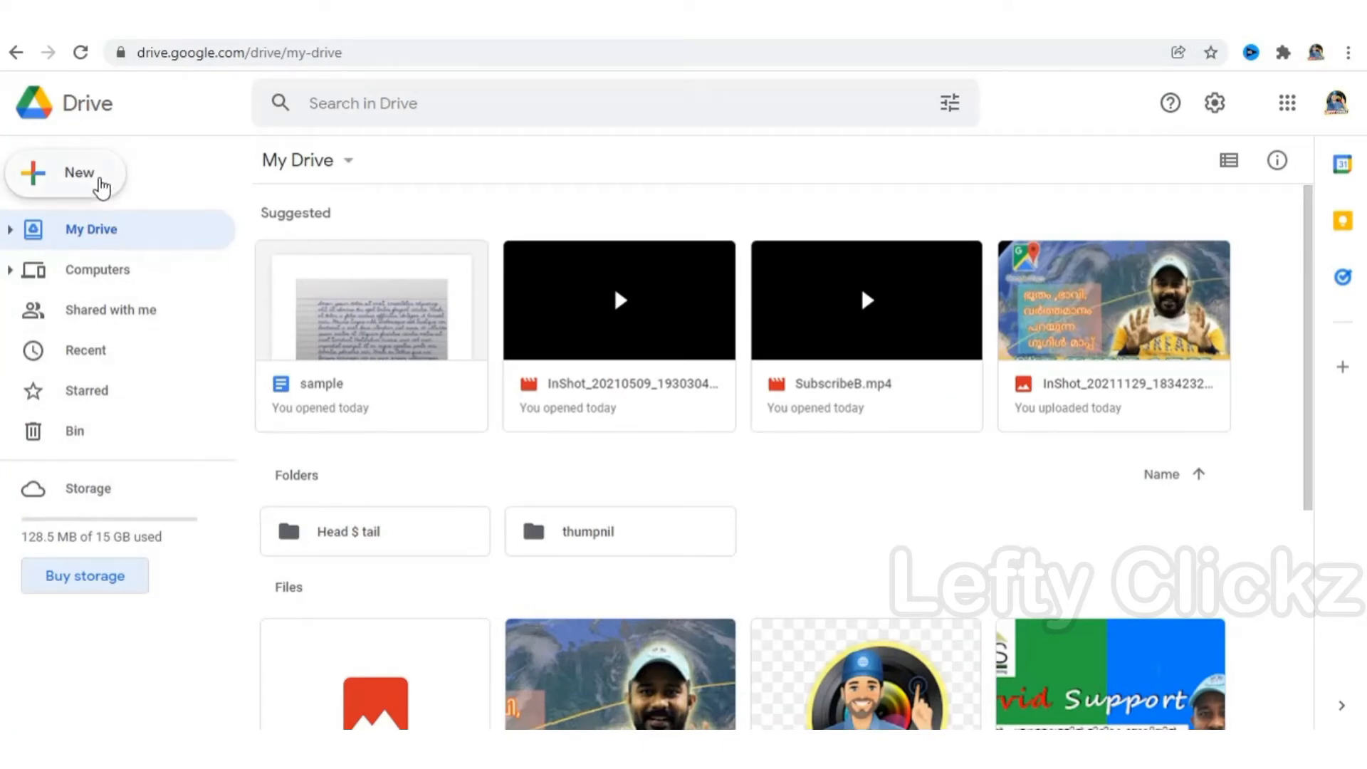
left_click(65, 173)
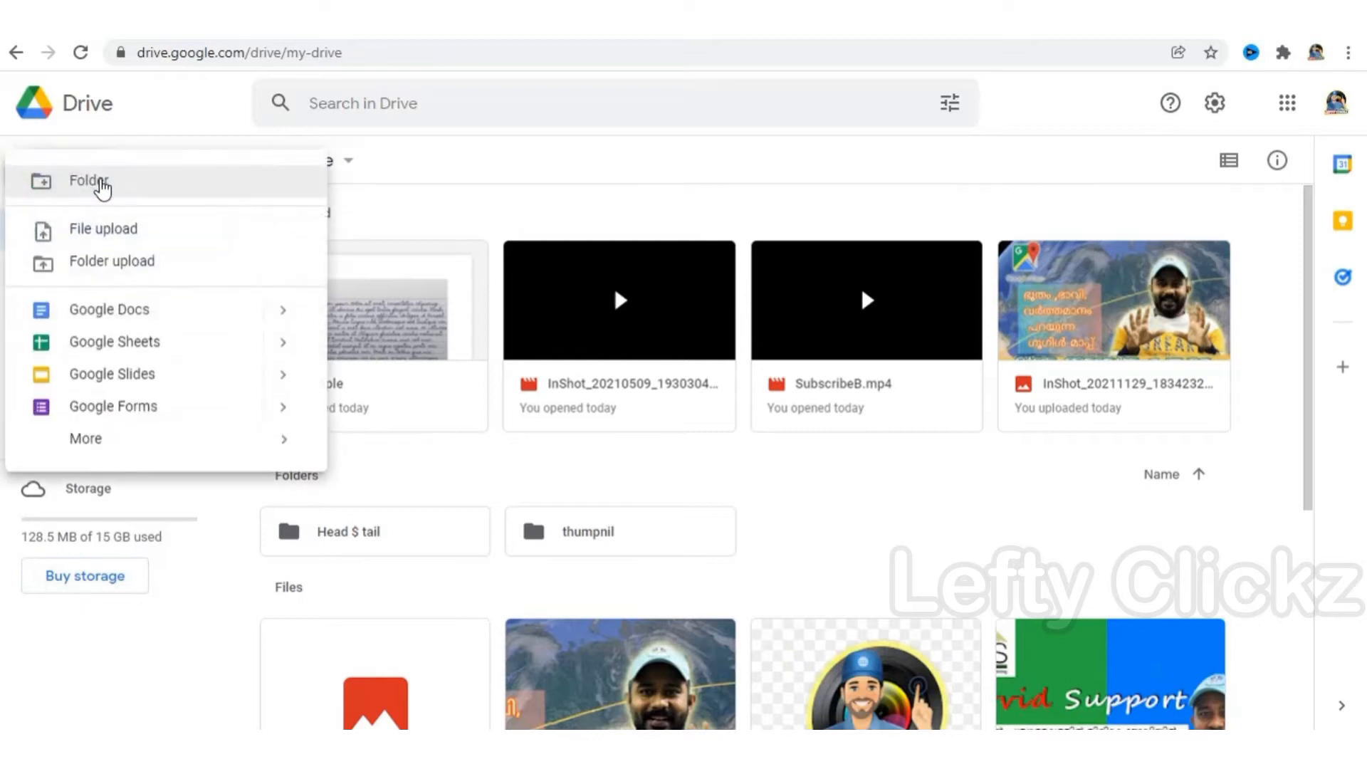
mouse_move(136, 265)
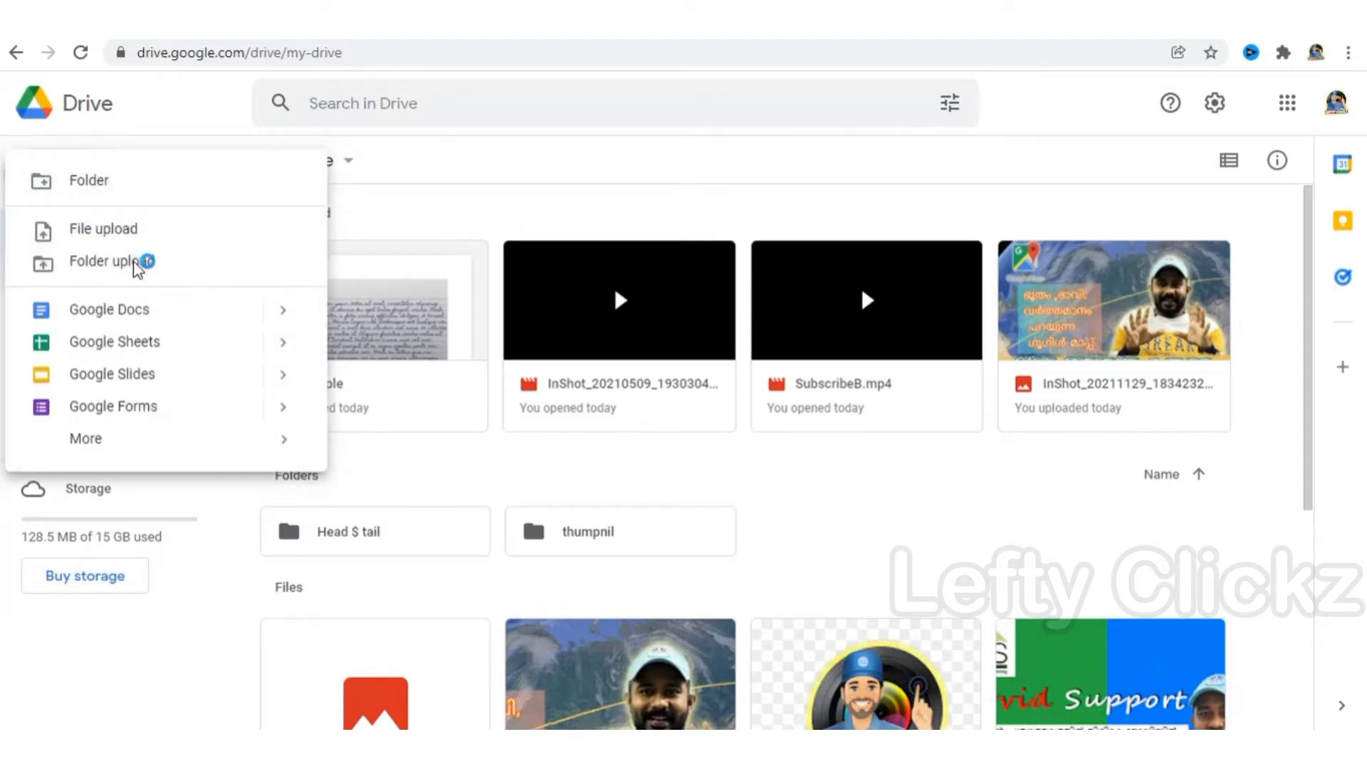
left_click(111, 261)
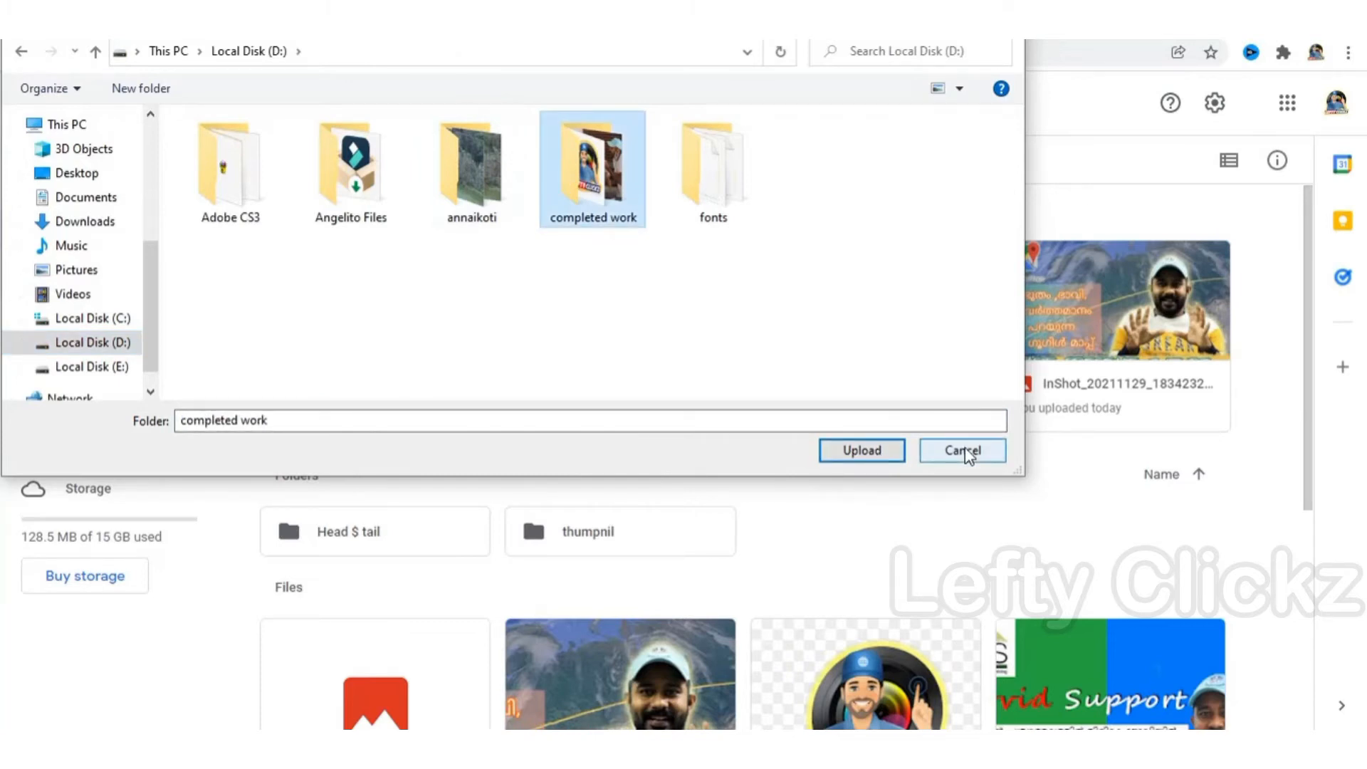
left_click(960, 450)
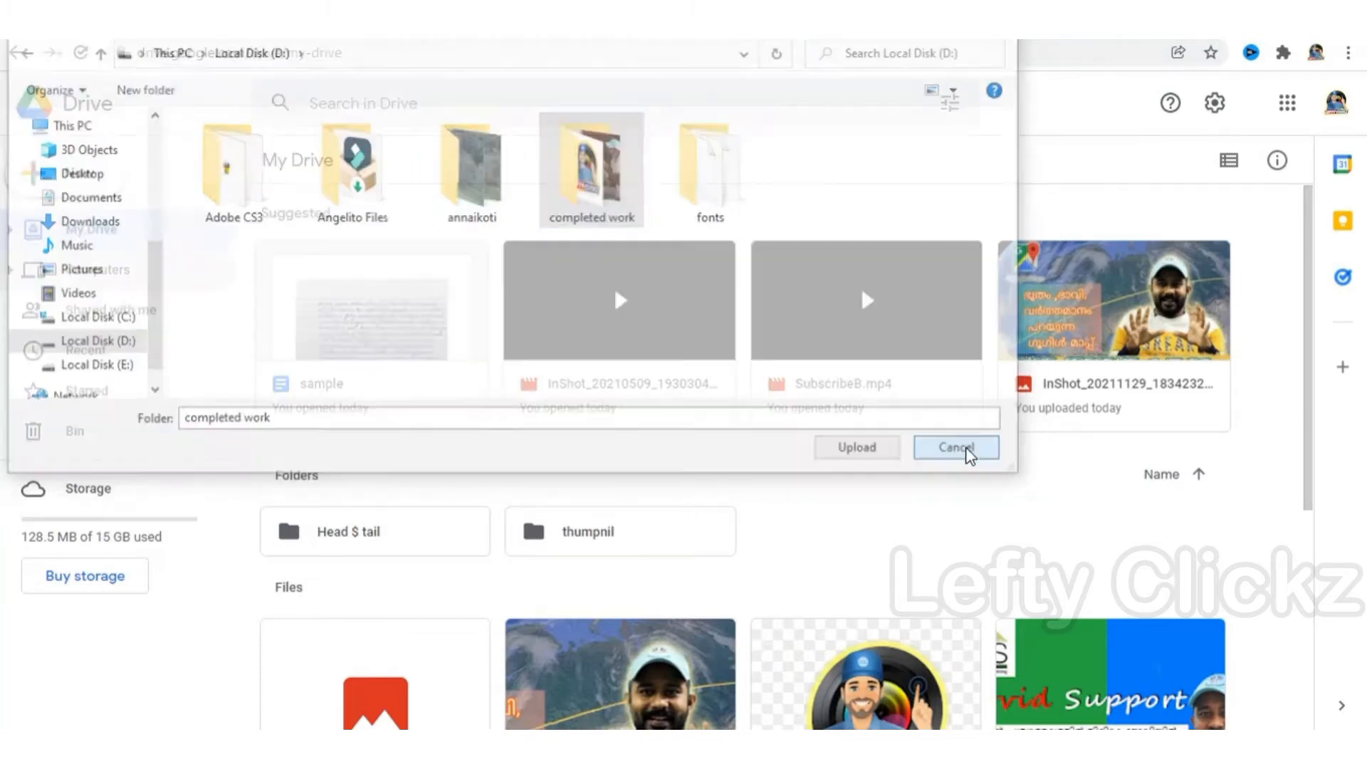
left_click(956, 447)
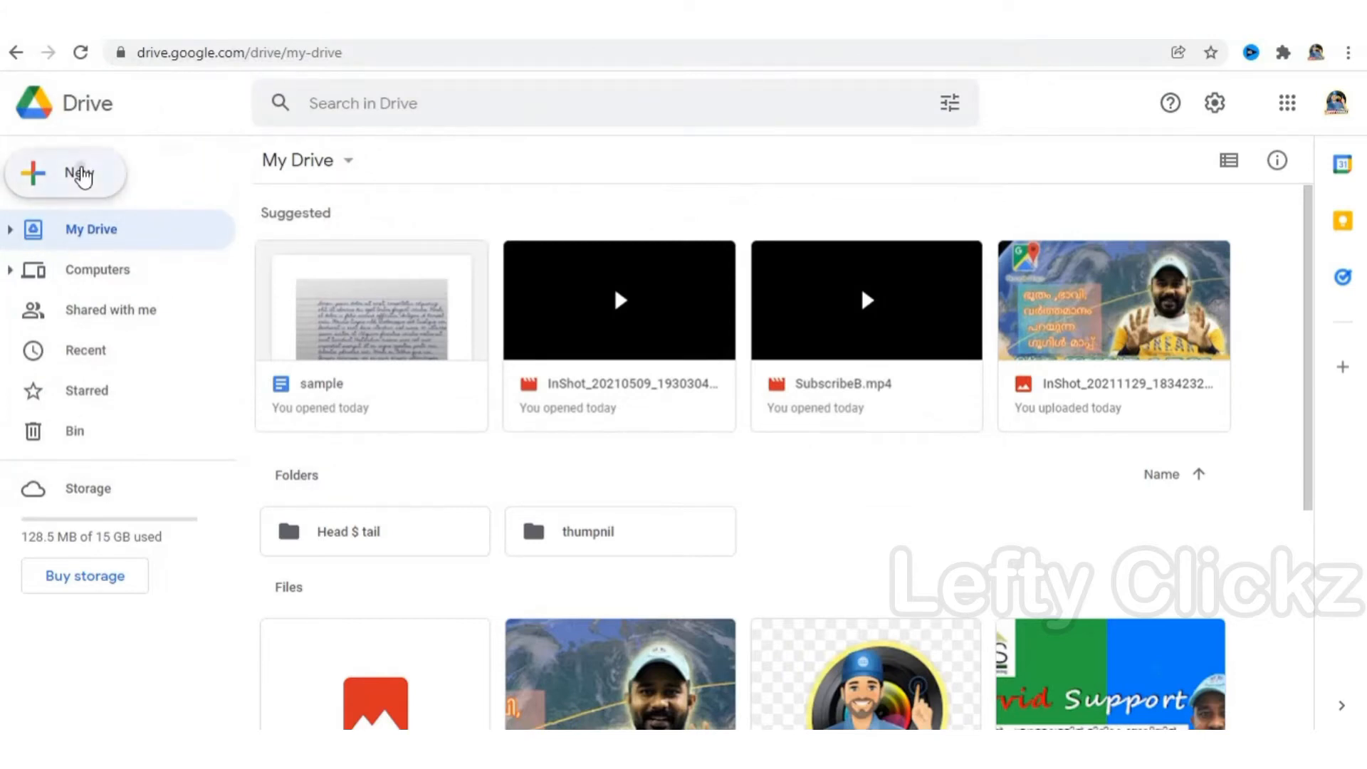
Upload the WHATSAPP image from the Desktop into My Drive via New > File upload.
left_click(66, 172)
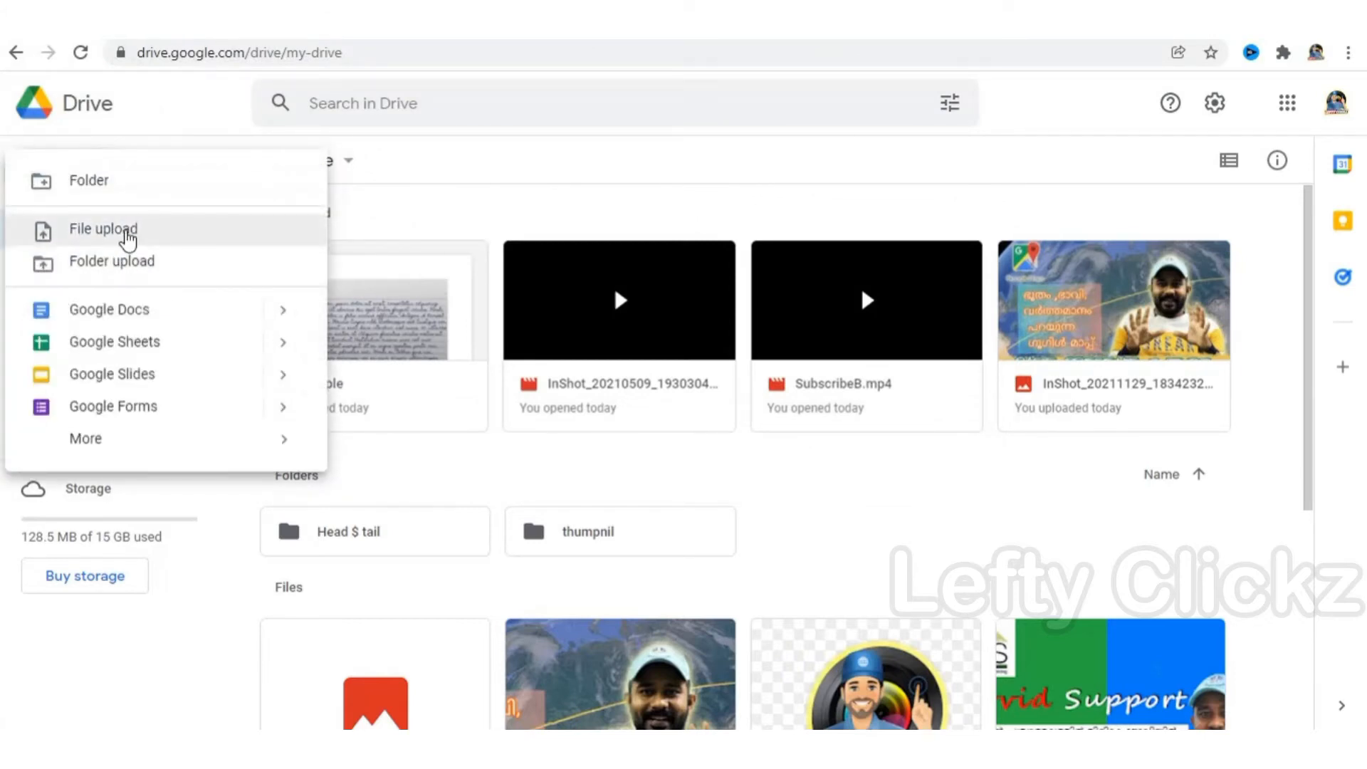
left_click(91, 229)
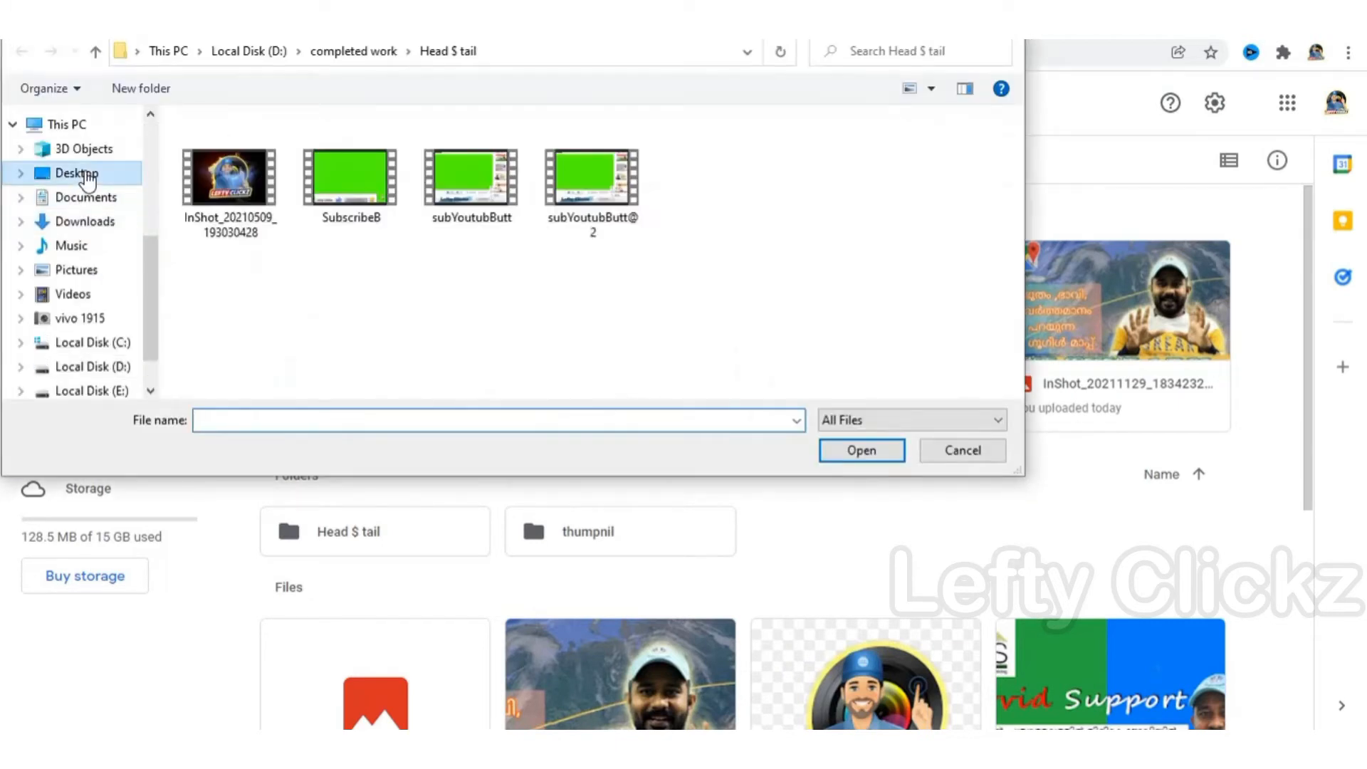
left_click(77, 172)
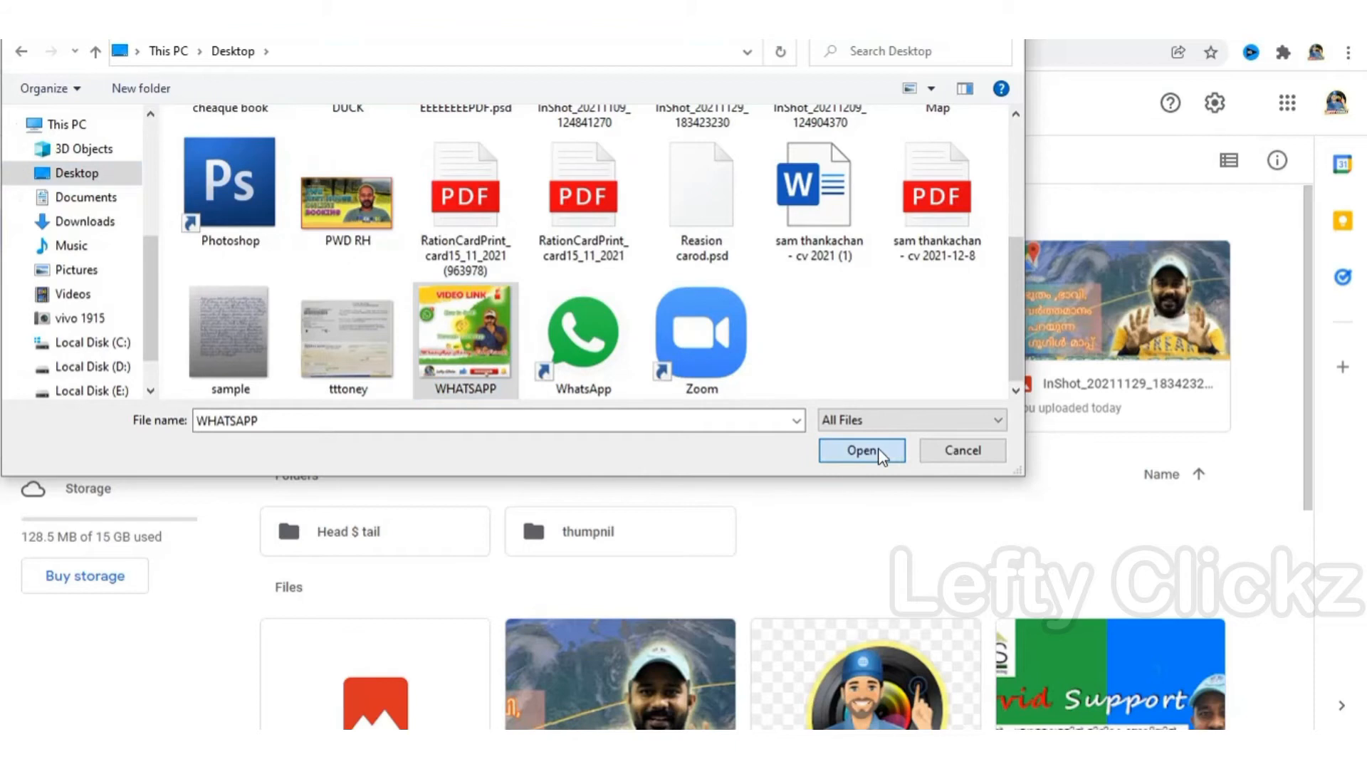
left_click(859, 451)
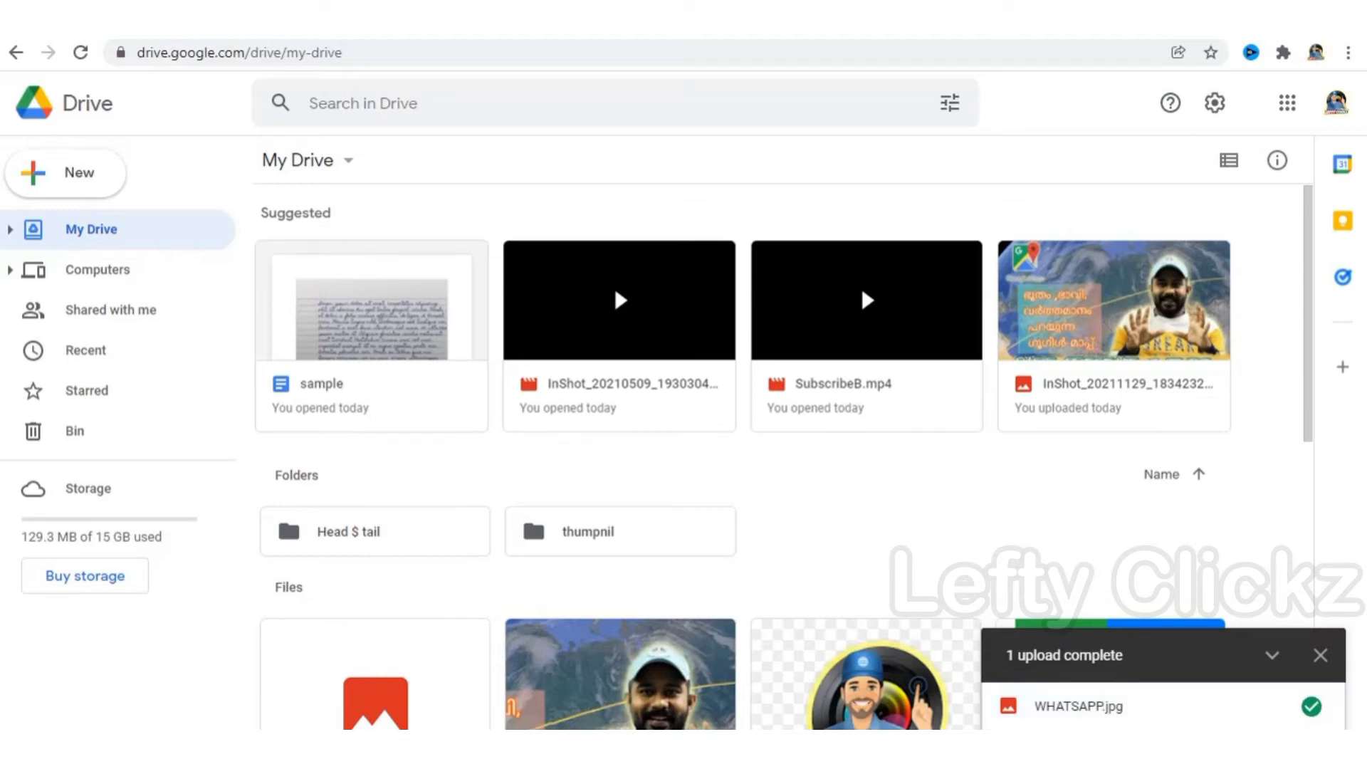
mouse_move(567, 382)
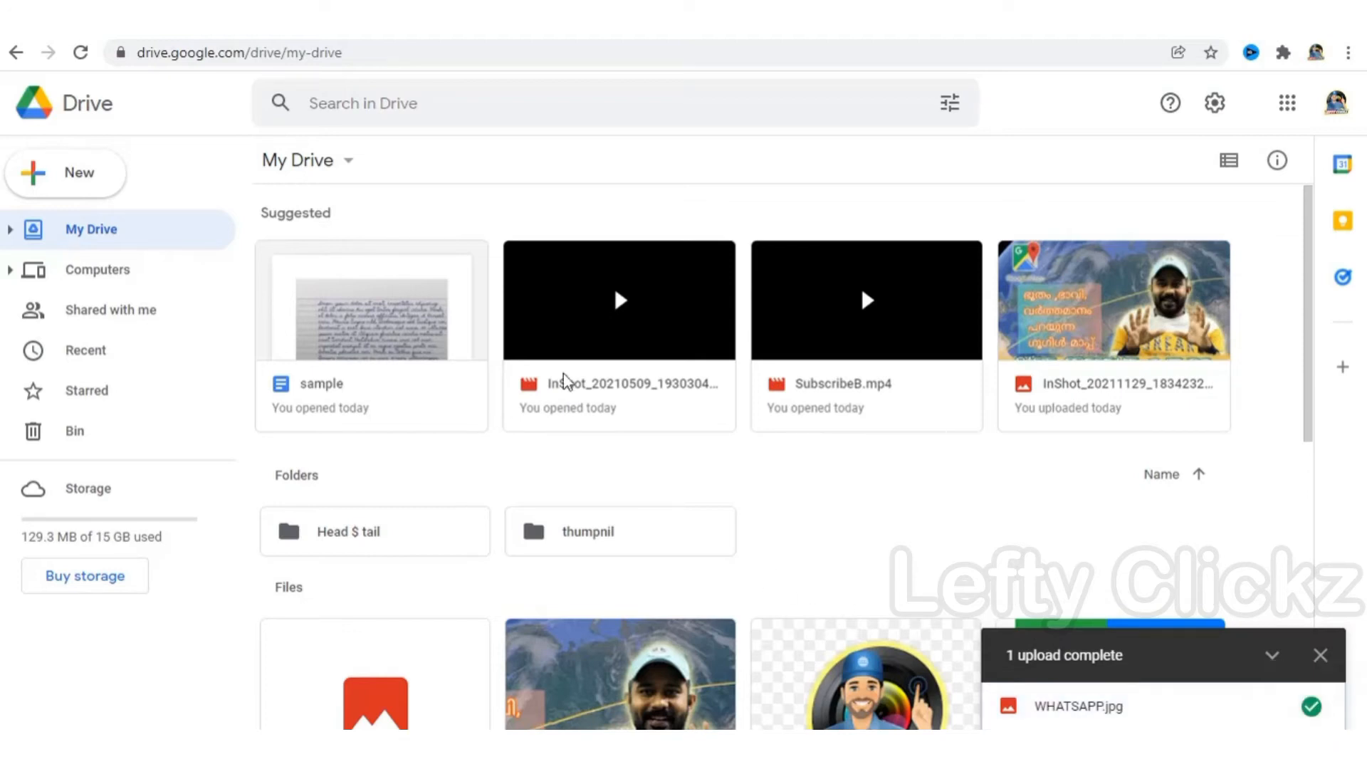
mouse_move(1303, 318)
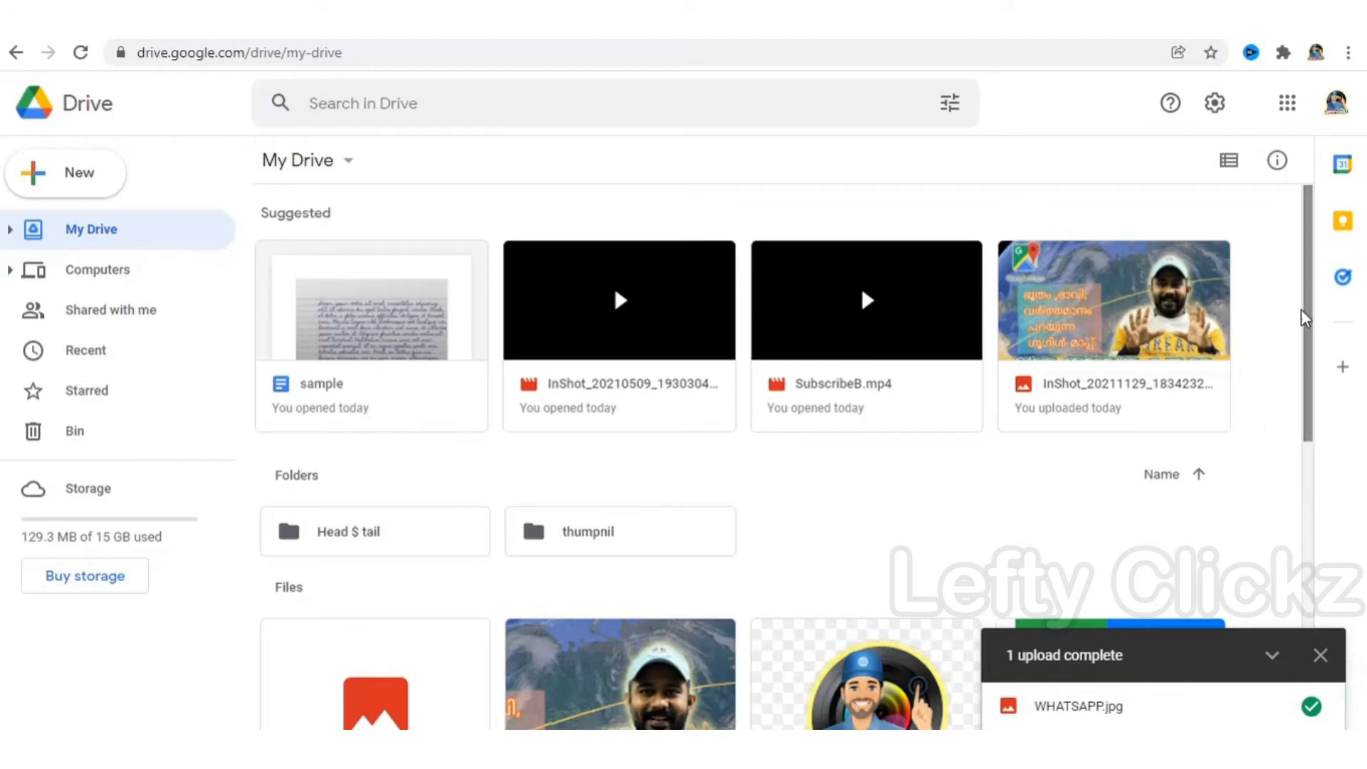
left_click(1078, 706)
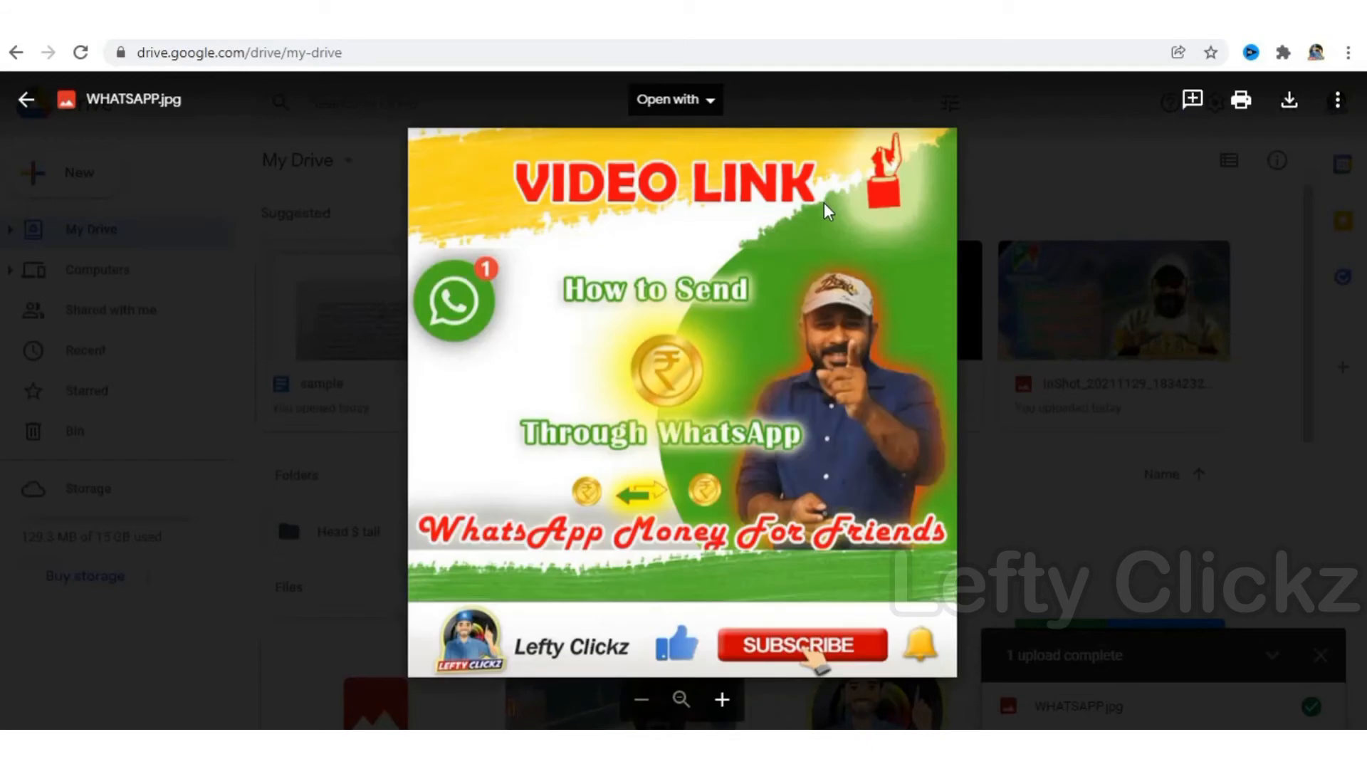
mouse_move(815, 653)
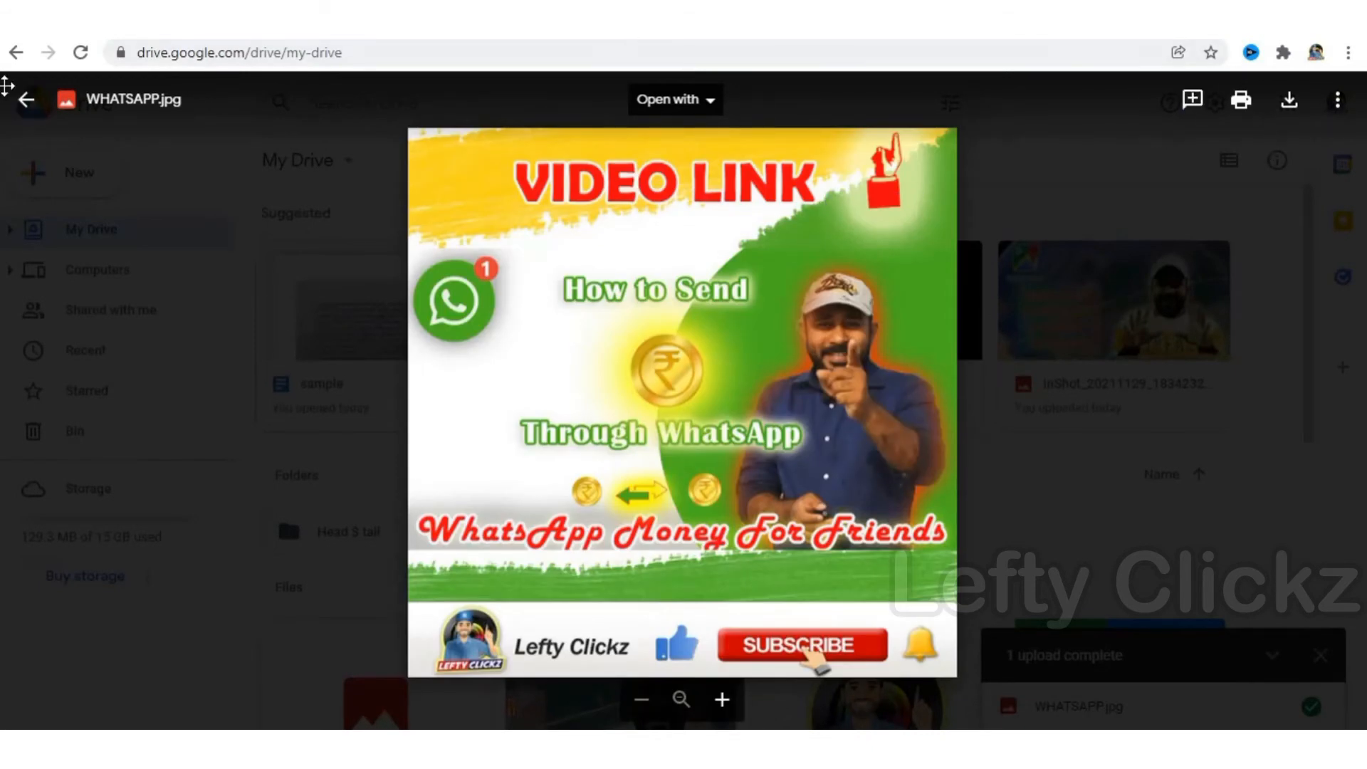
Close the WHATSAPP.jpg preview and return to My Drive.
left_click(28, 100)
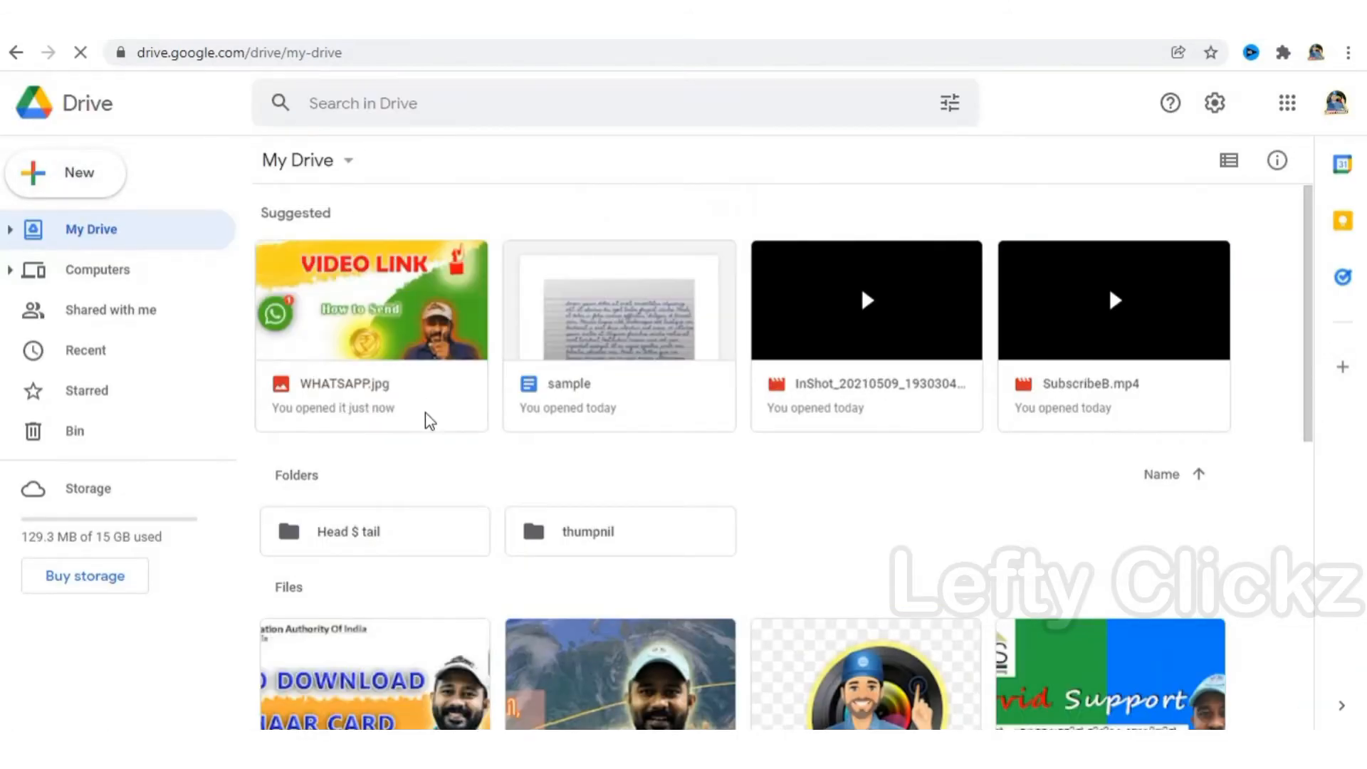
mouse_move(366, 313)
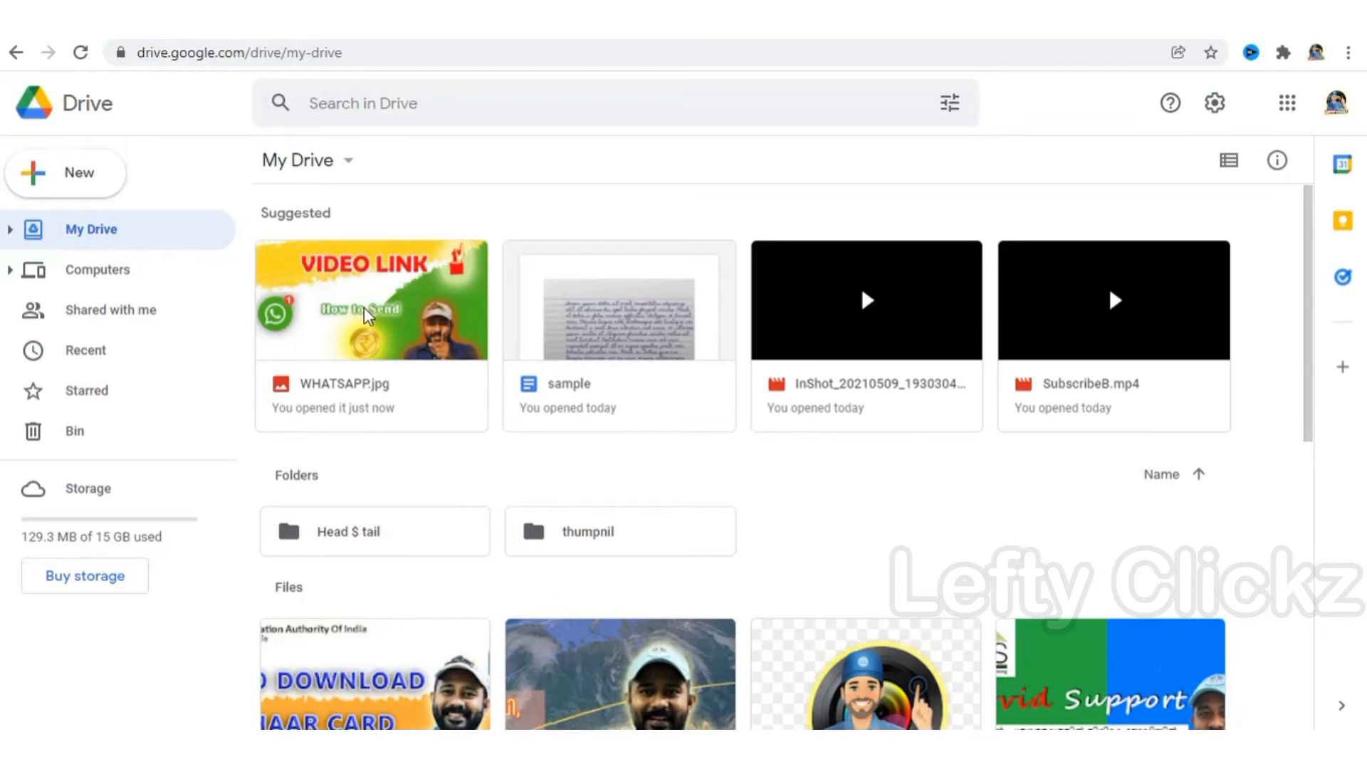
Open WHATSAPP.jpg with Google Docs from its right-click menu to extract its text.
right_click(370, 299)
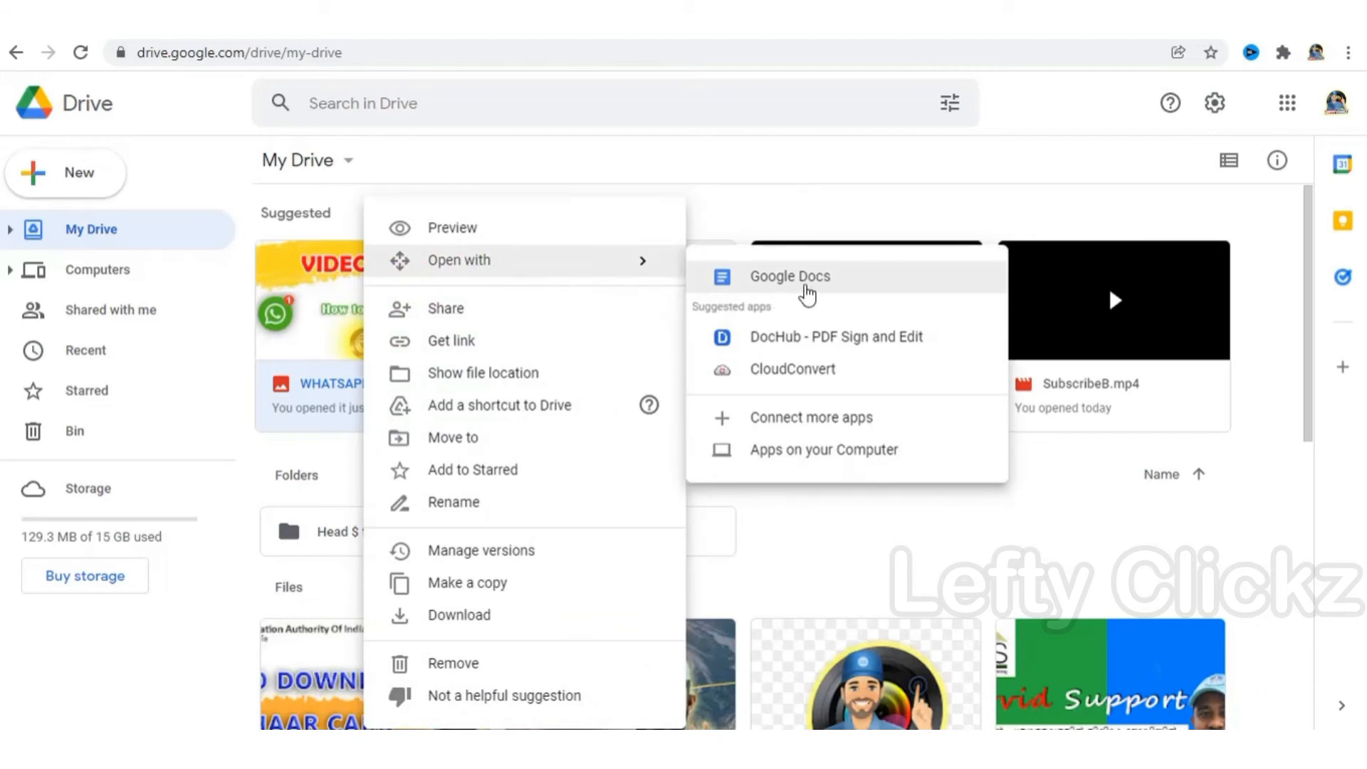
left_click(787, 276)
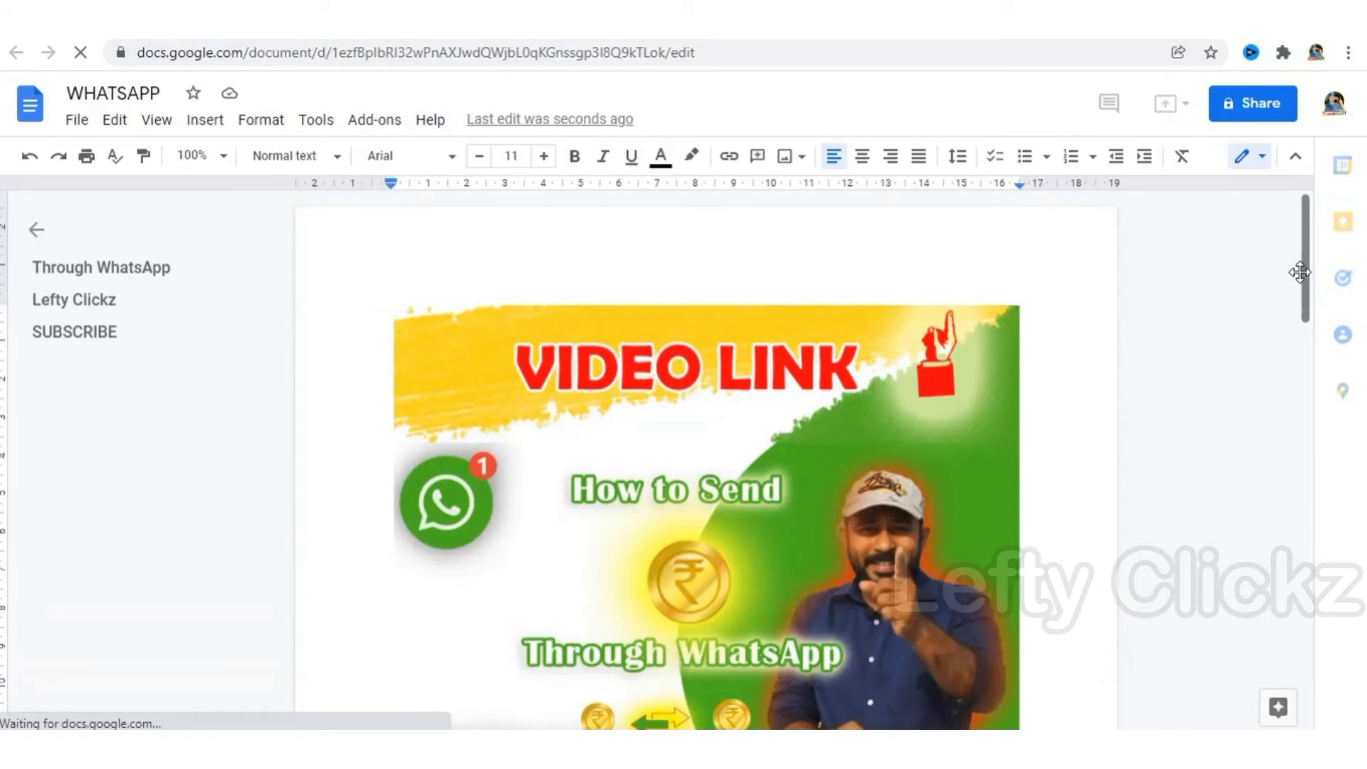
scroll("down", 3)
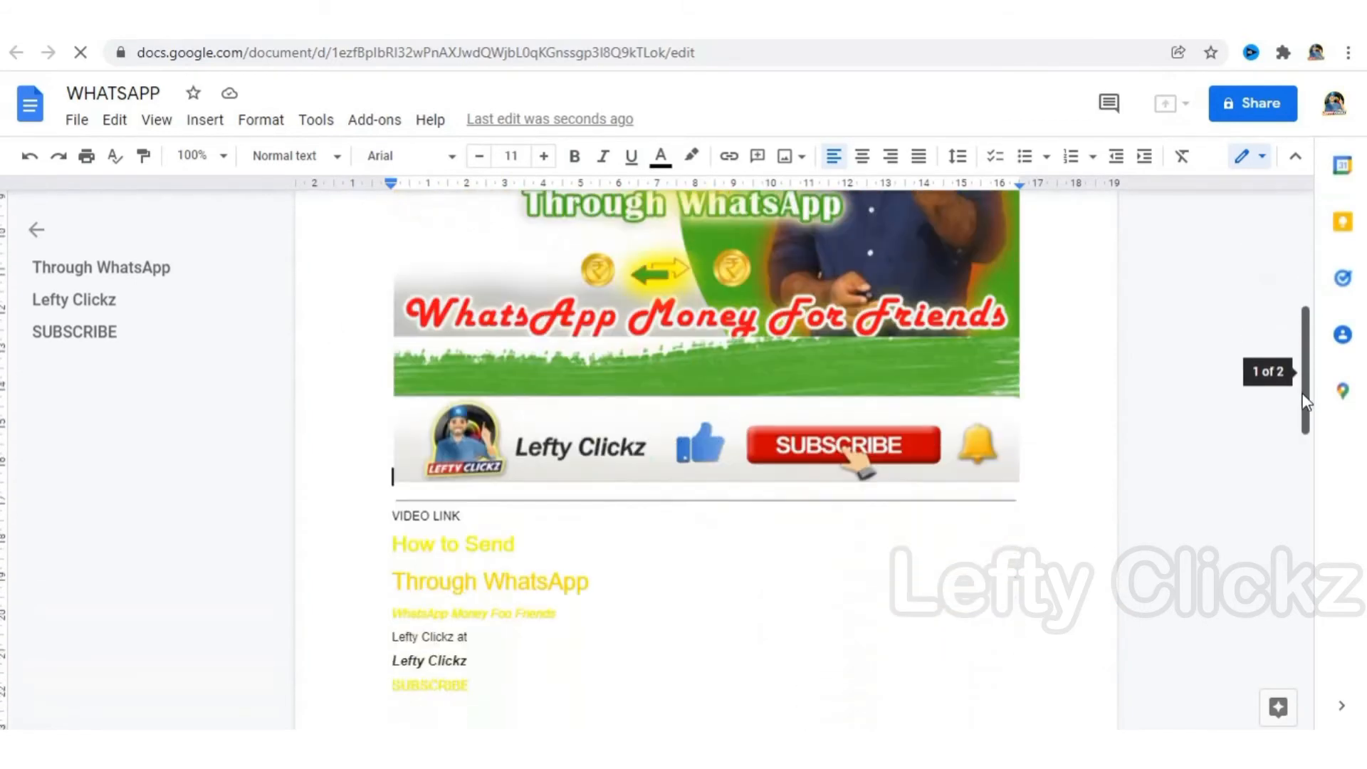
scroll("up", 3)
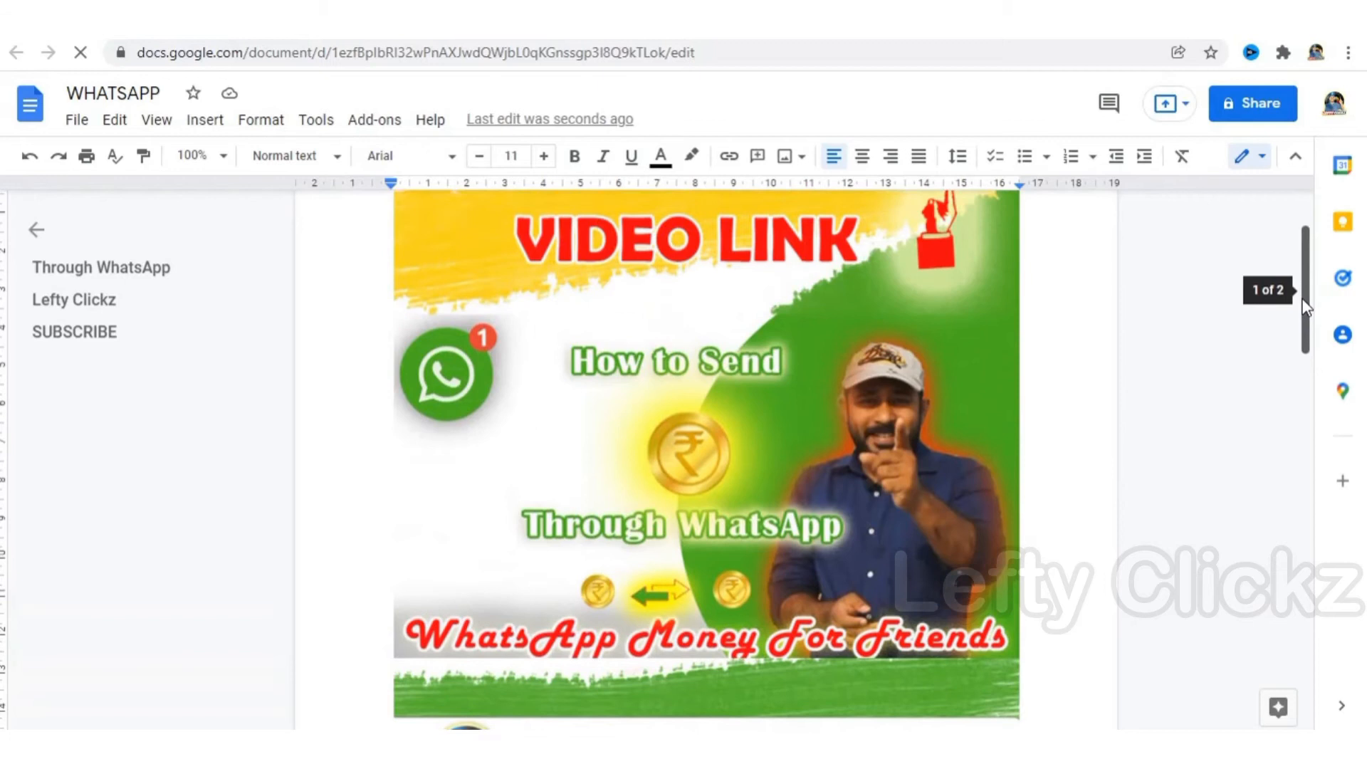
scroll("down", 3)
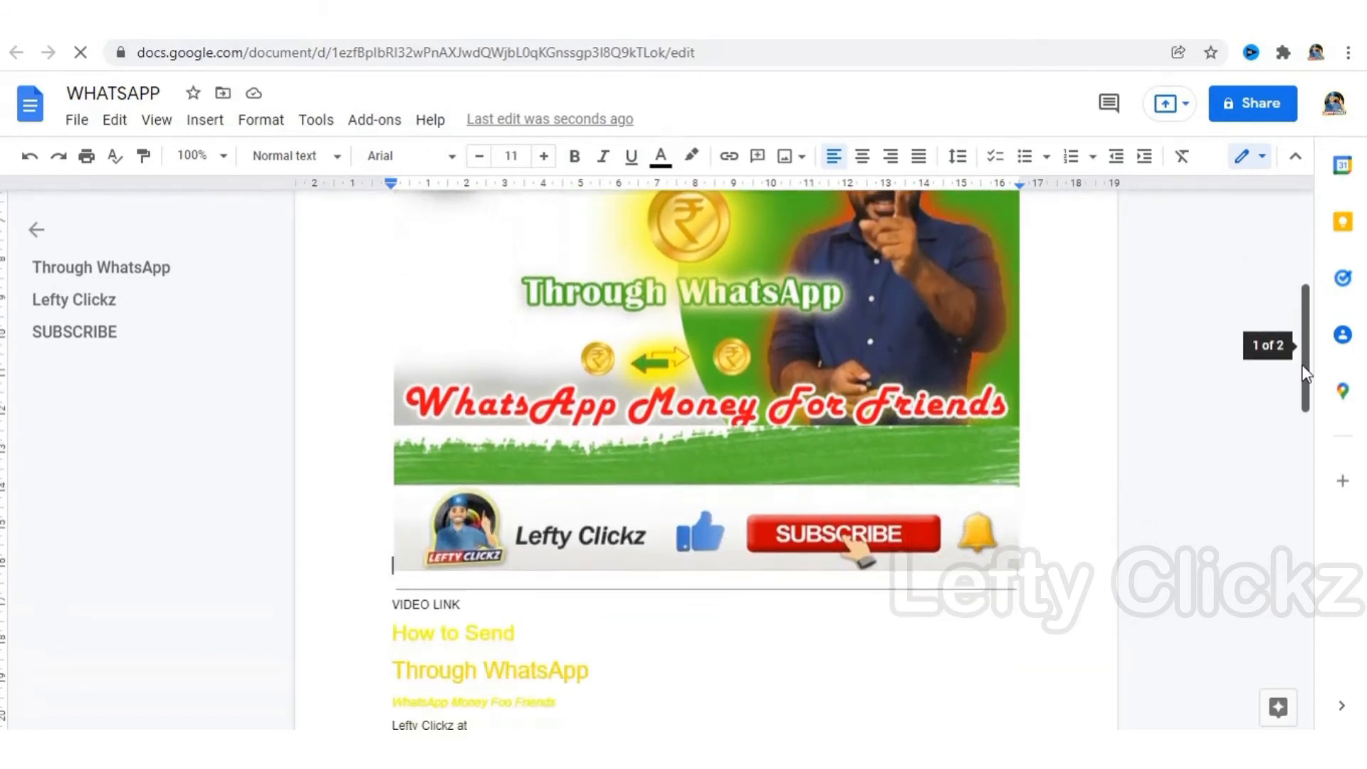
scroll("down", 3)
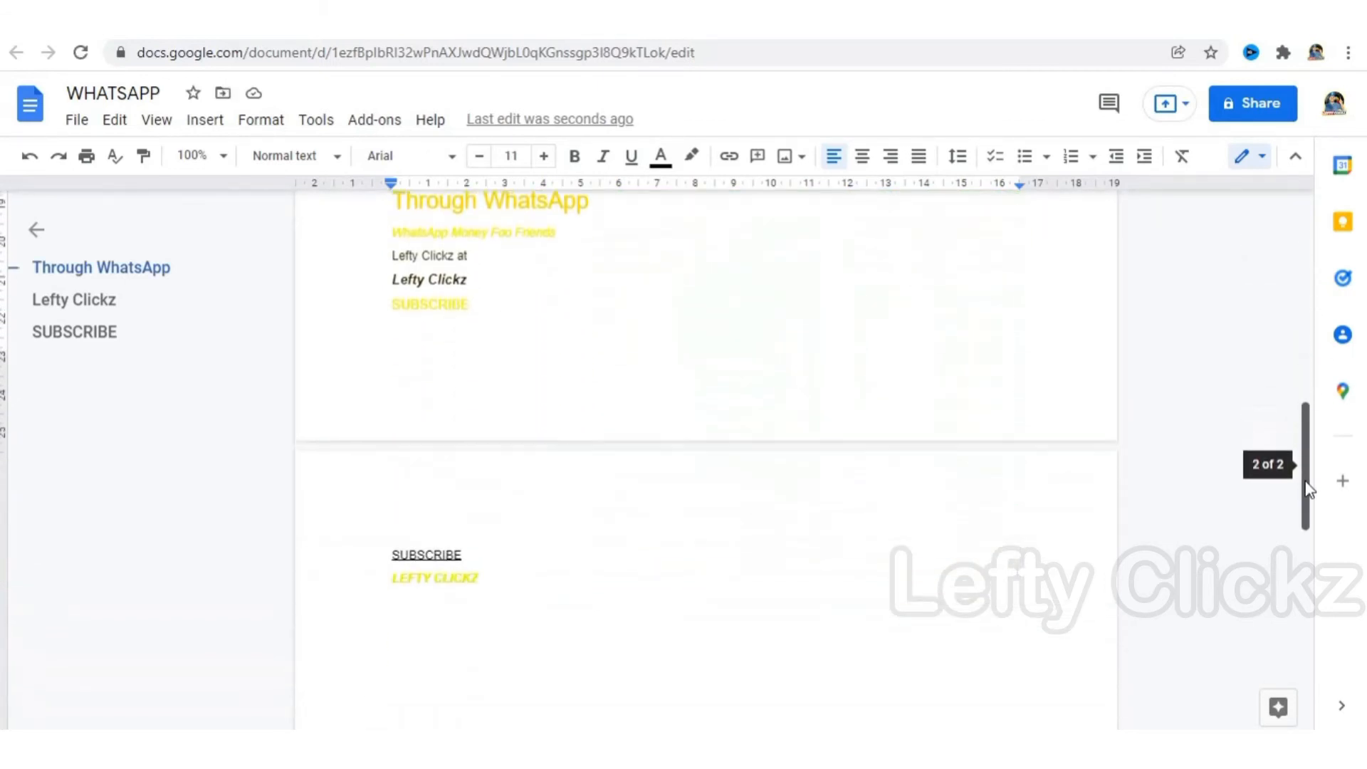
scroll("down", 3)
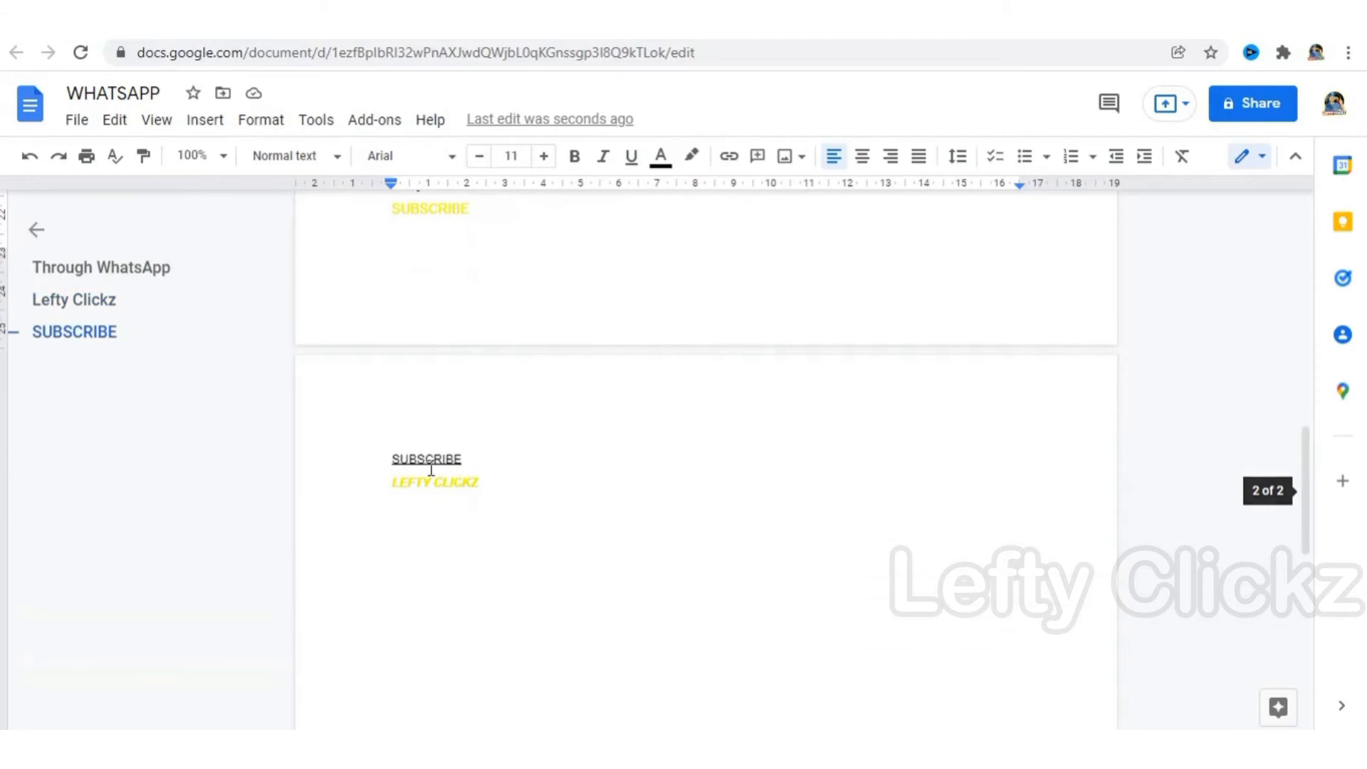
mouse_move(1311, 481)
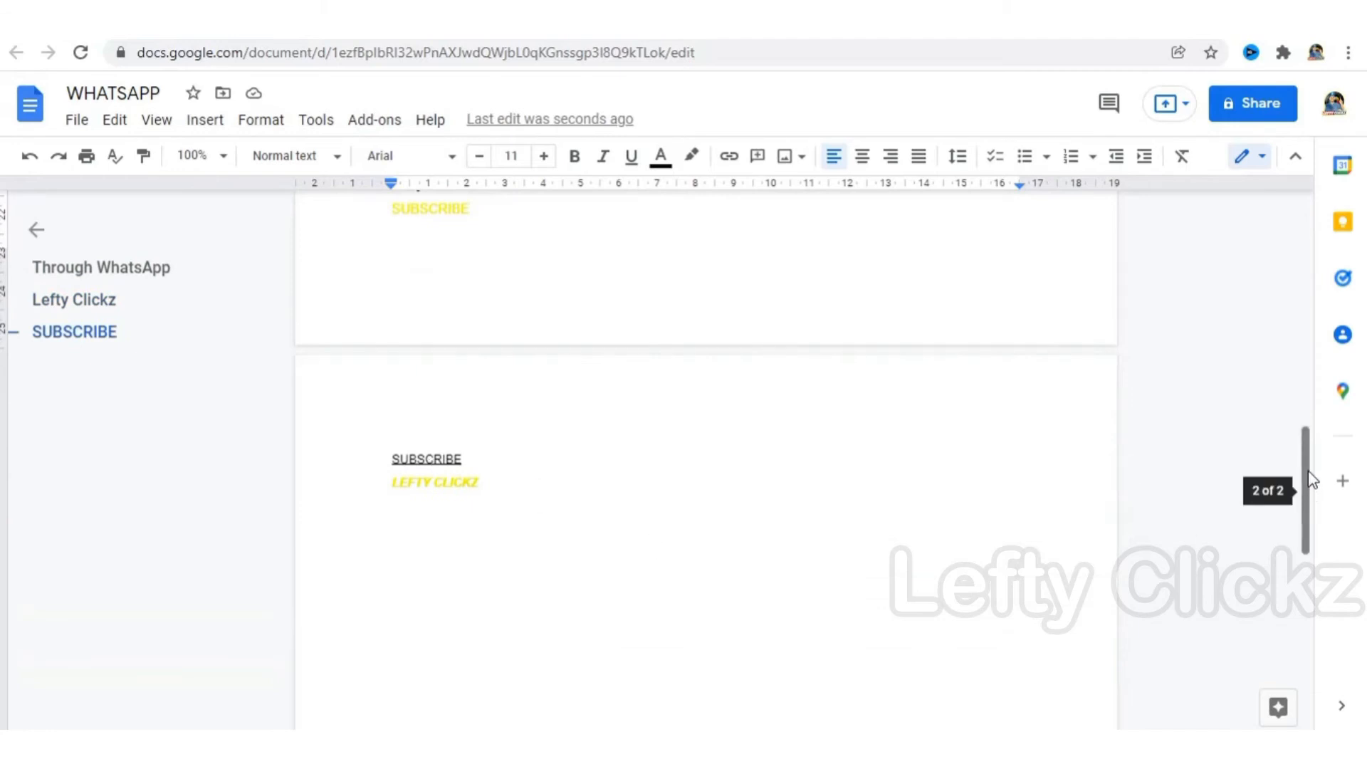
scroll("up", 3)
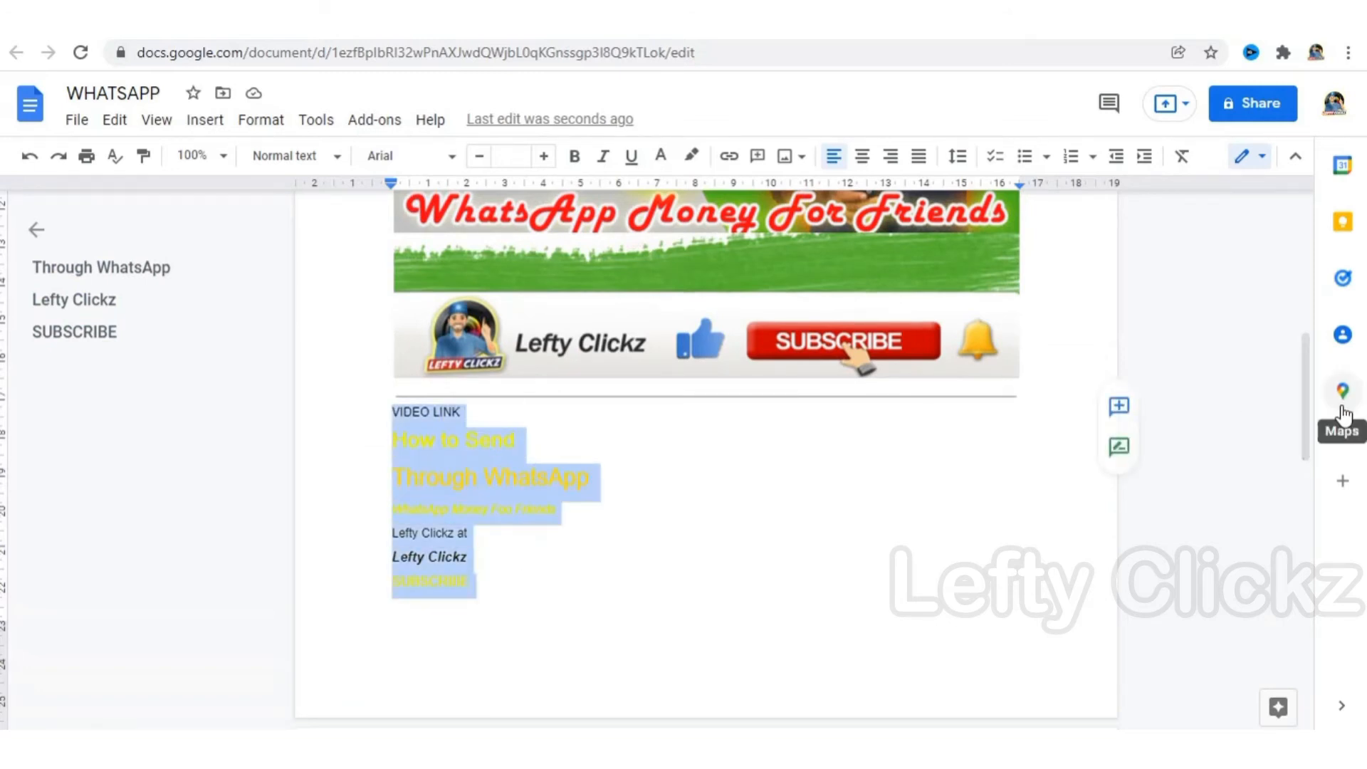
scroll("up", 3)
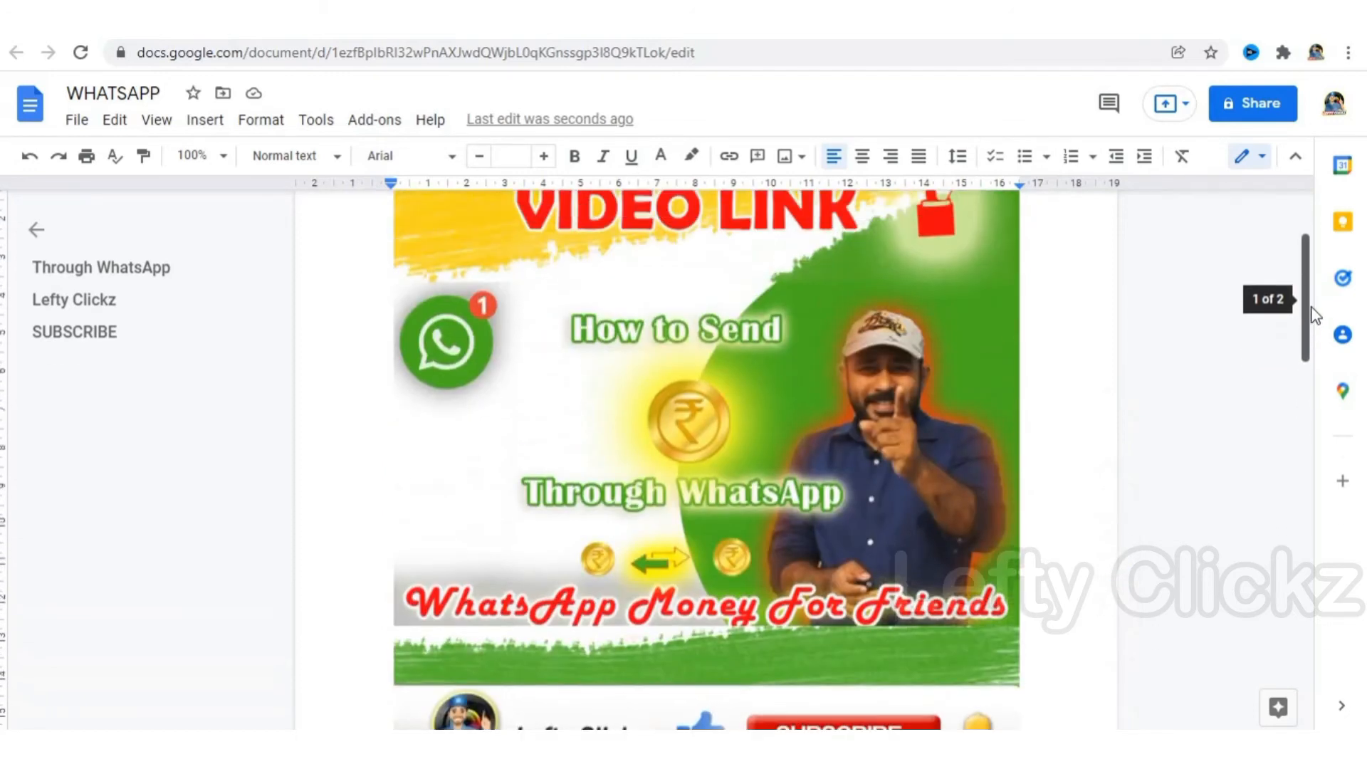
mouse_move(364, 318)
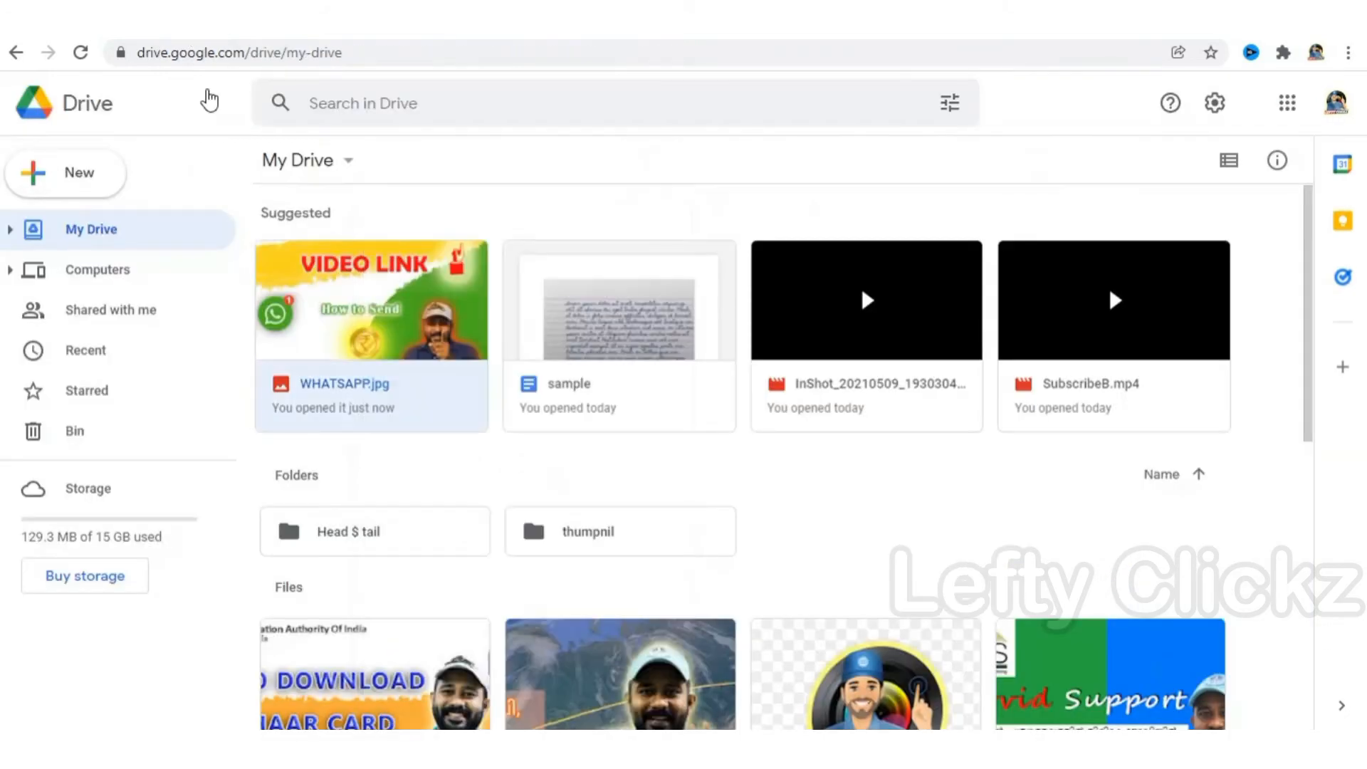
mouse_move(131, 292)
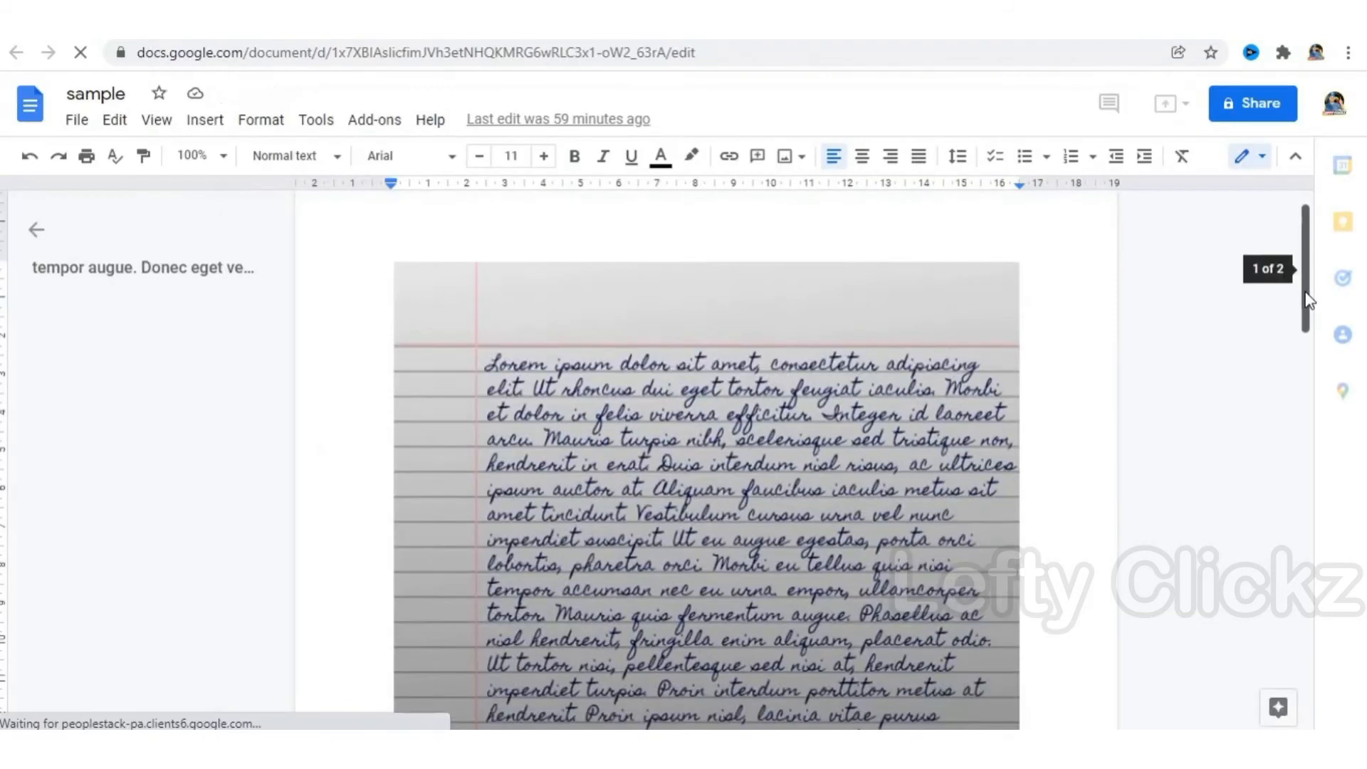
Scroll through the handwritten image and the extracted lorem ipsum text beneath it.
scroll("down", 3)
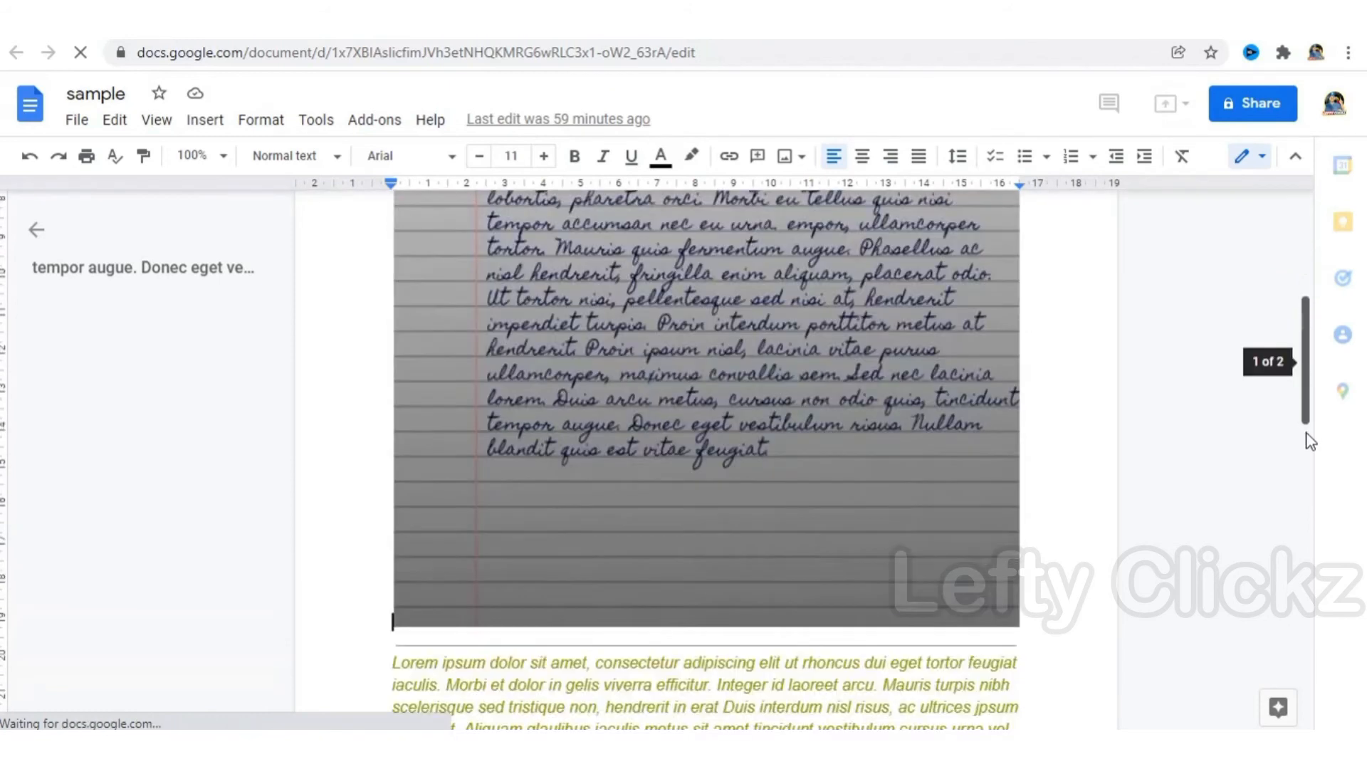
scroll("down", 3)
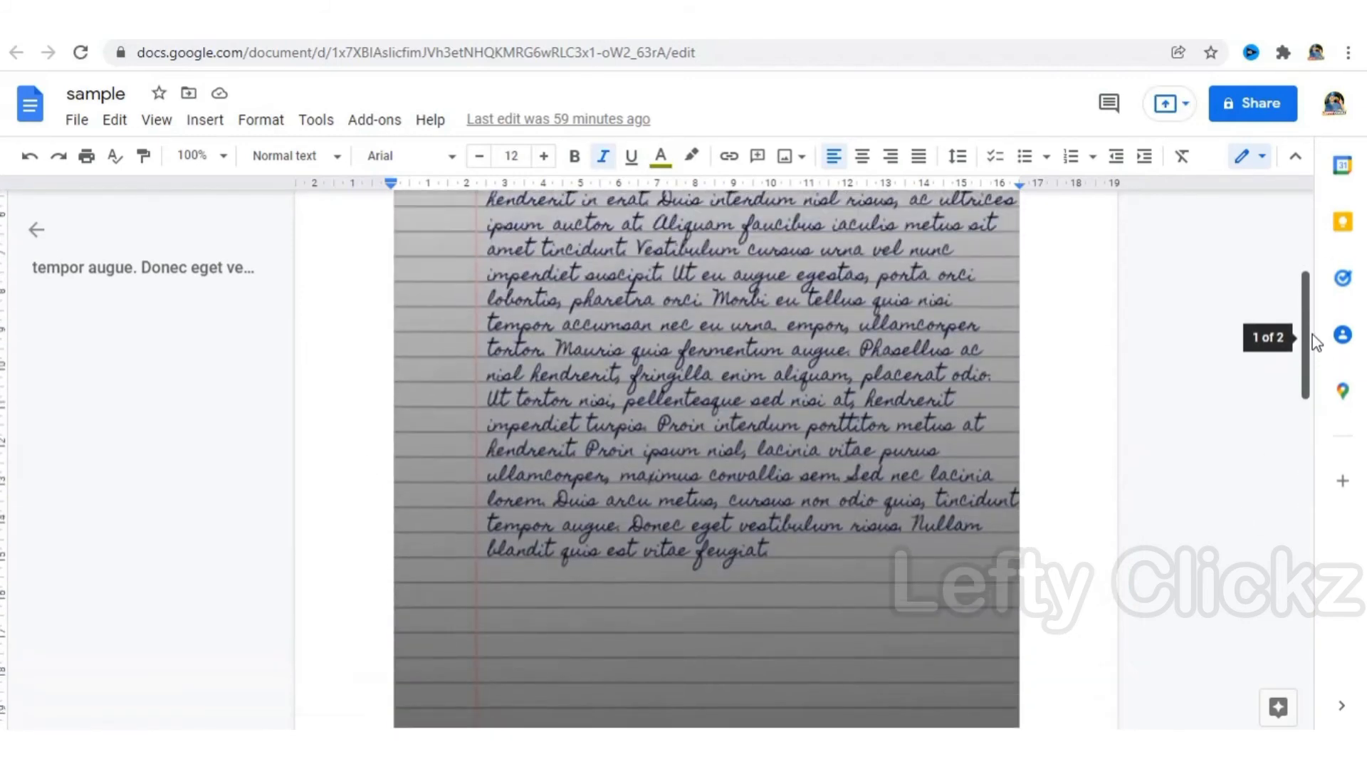
scroll("up", 3)
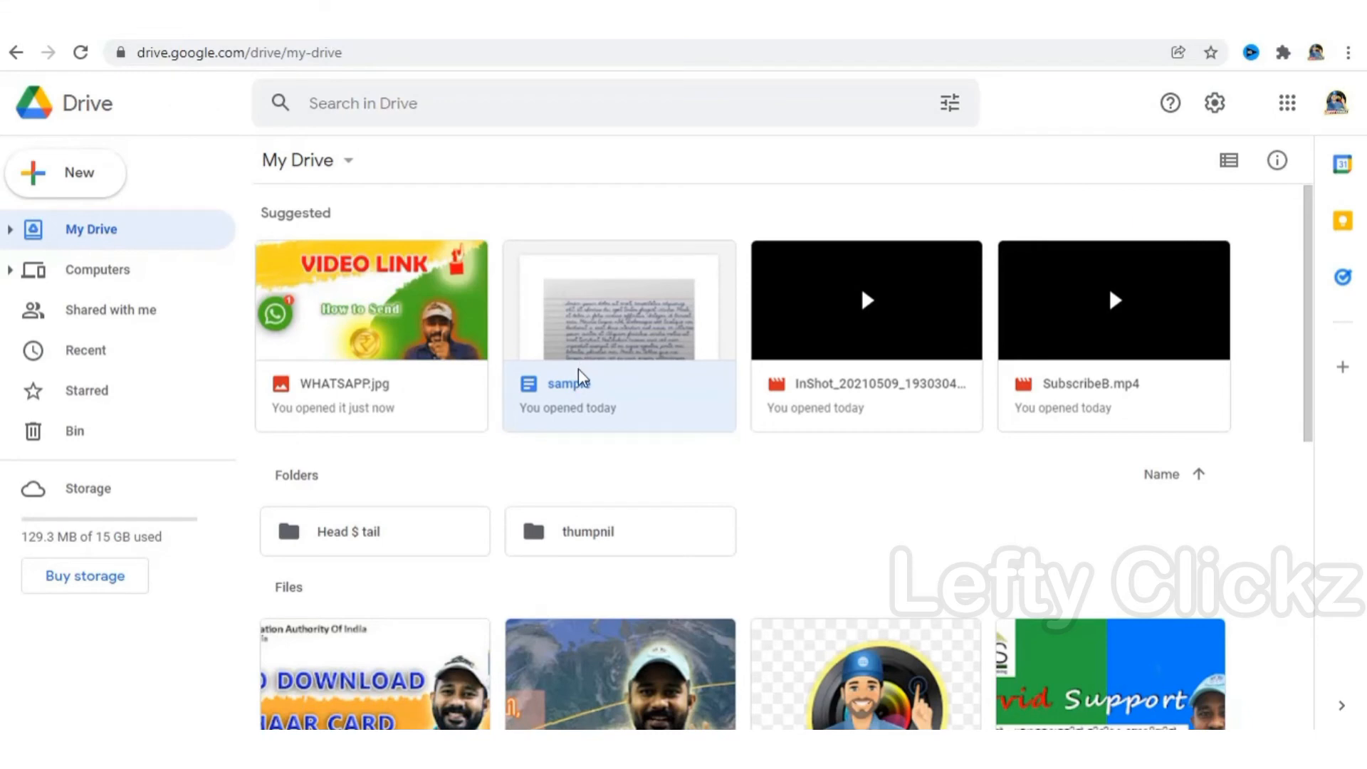
mouse_move(411, 363)
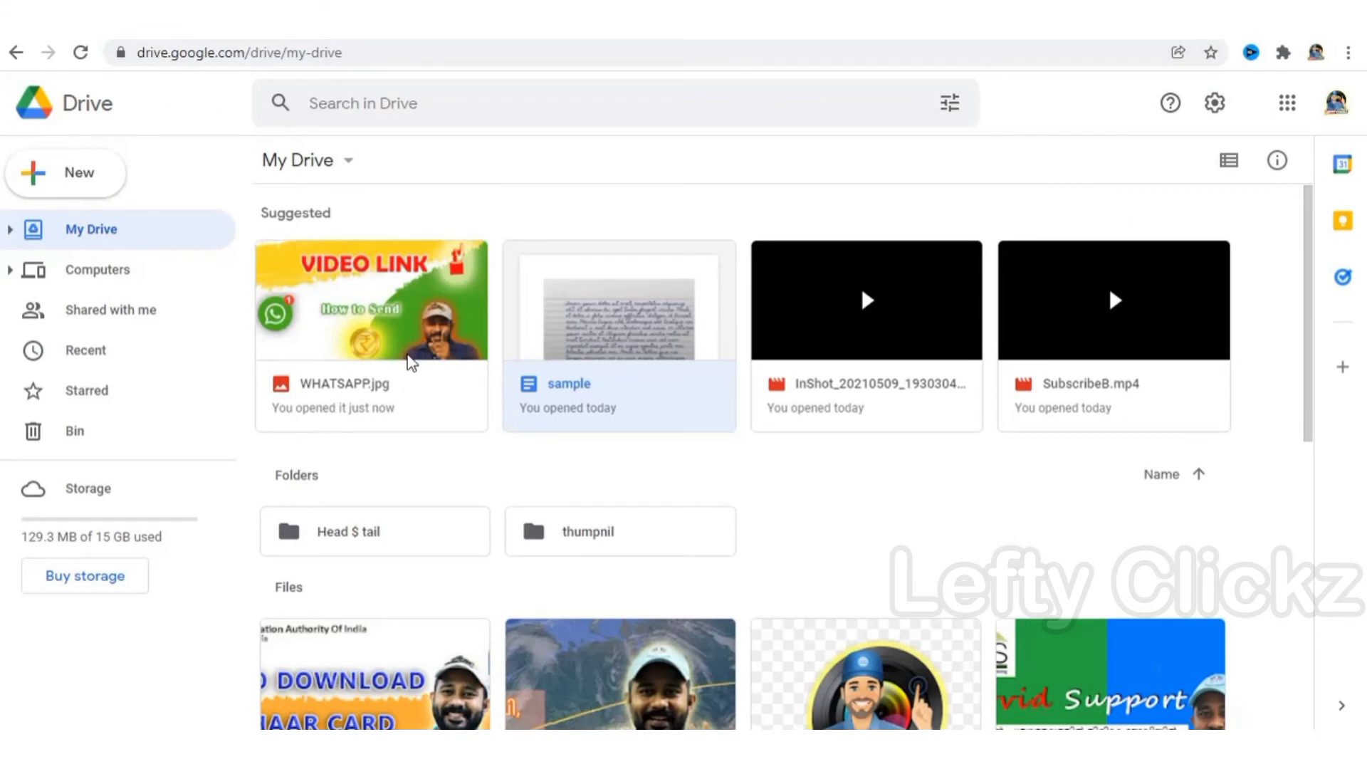
Reopen the WHATSAPP document from My Drive.
double_click(370, 297)
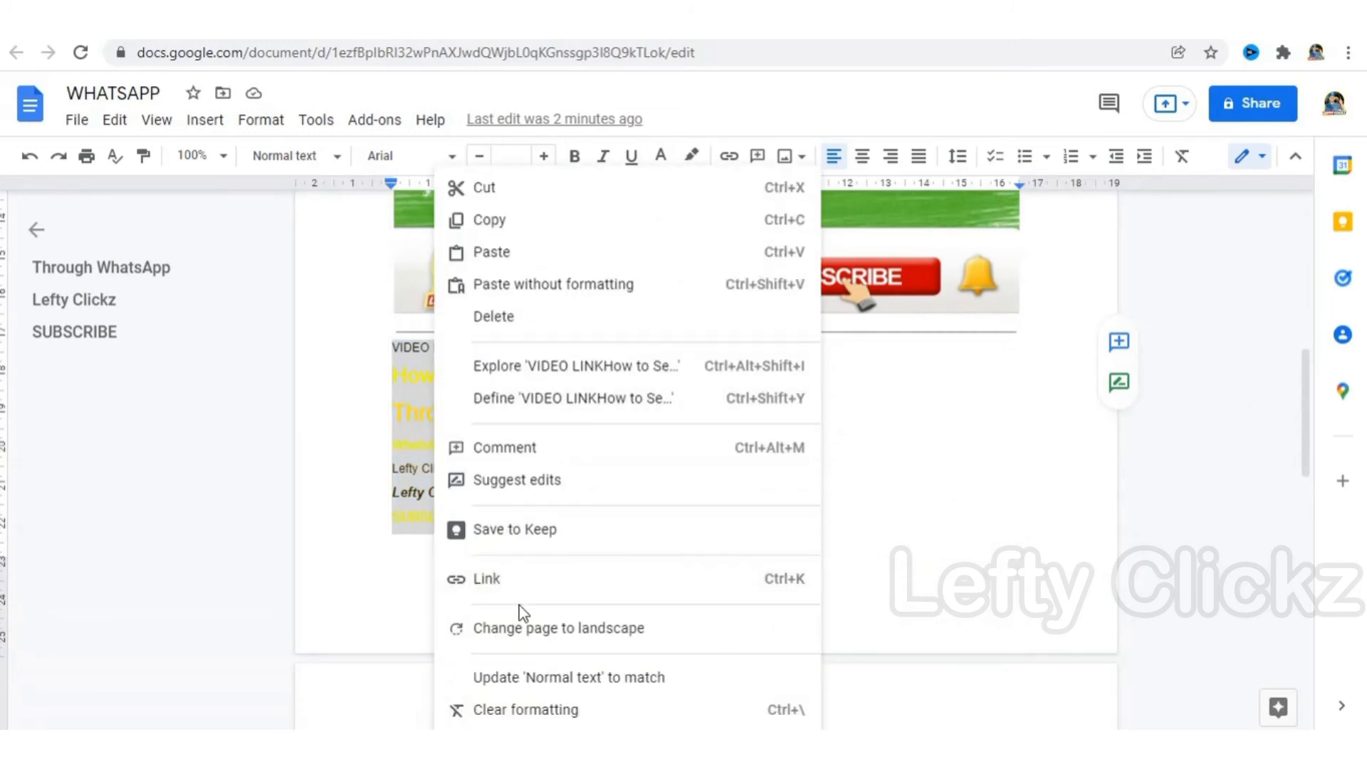
mouse_move(500, 219)
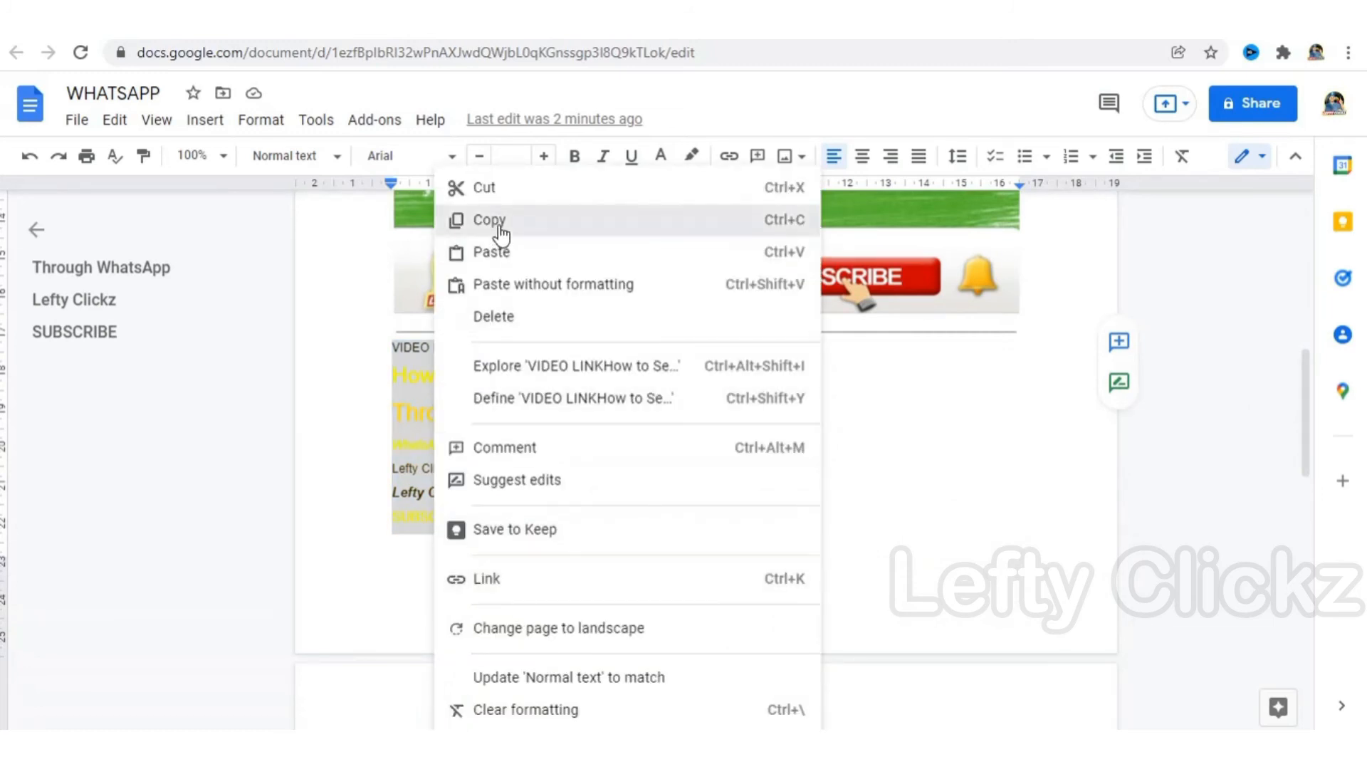
Copy the extracted WHATSAPP text to the clipboard from the context menu.
left_click(489, 219)
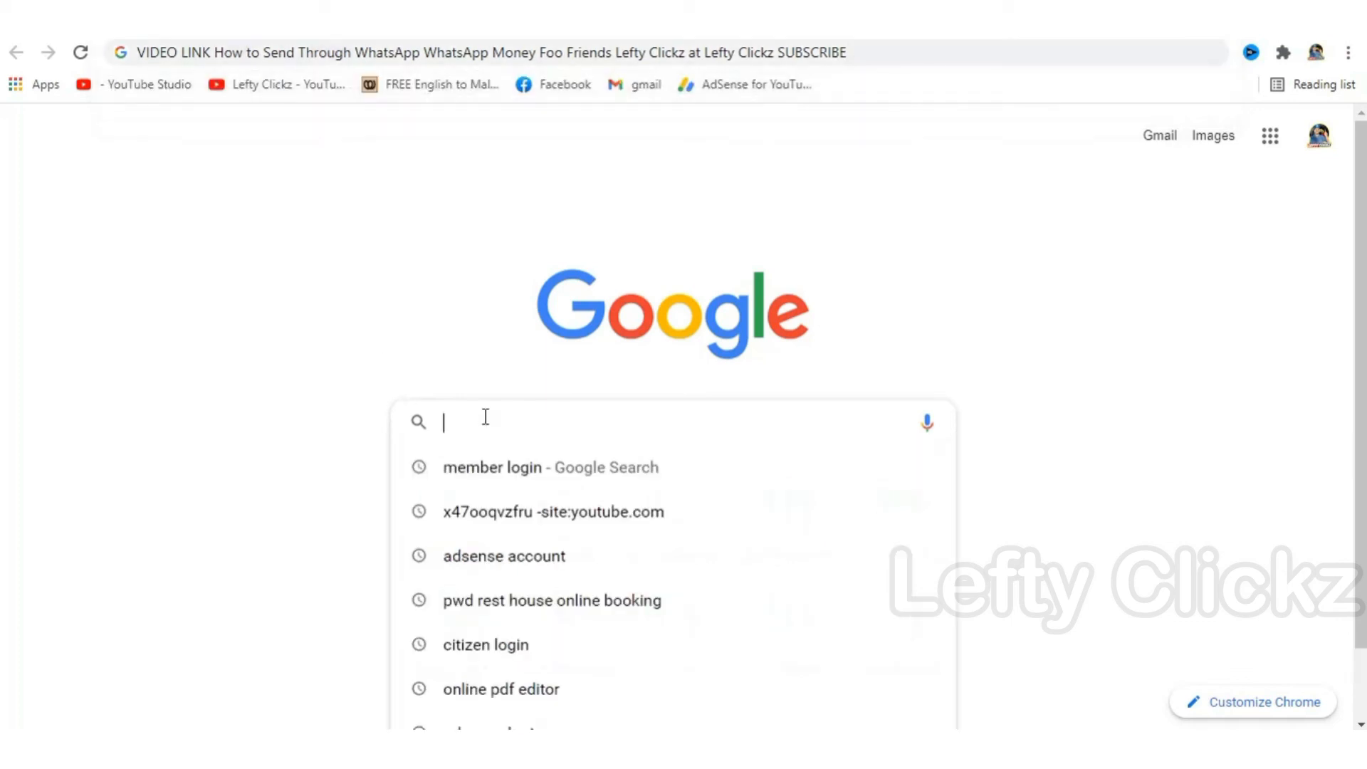
Search Google for 'VIDEO LINK How to Send Through WhatsApp WhatsApp Money Foo Friends Lefty Clickz' and scroll the results.
type("VIDEO LINK How to Send Through WhatsApp WhatsApp Money Foo Friends Lefty Clickz at Lefty Clickz SUBSCRIBE")
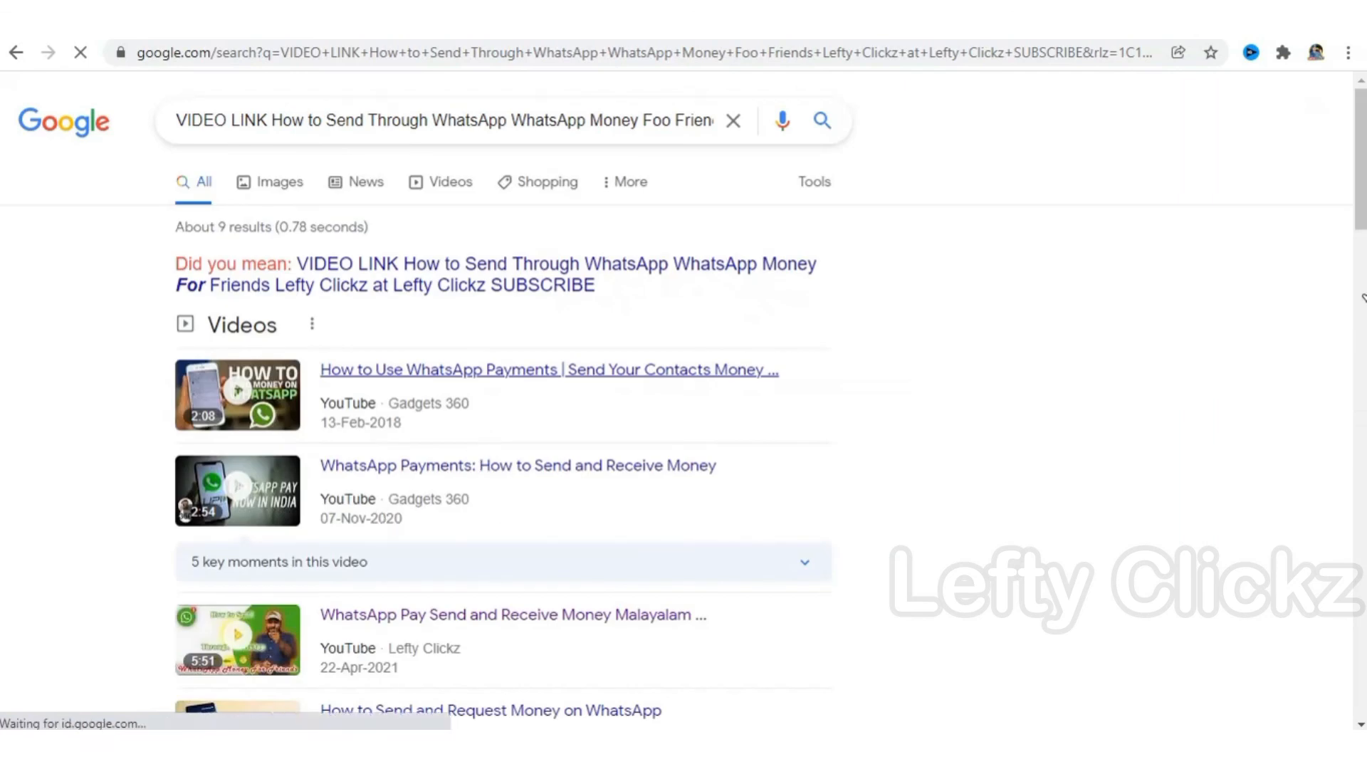
scroll("down", 3)
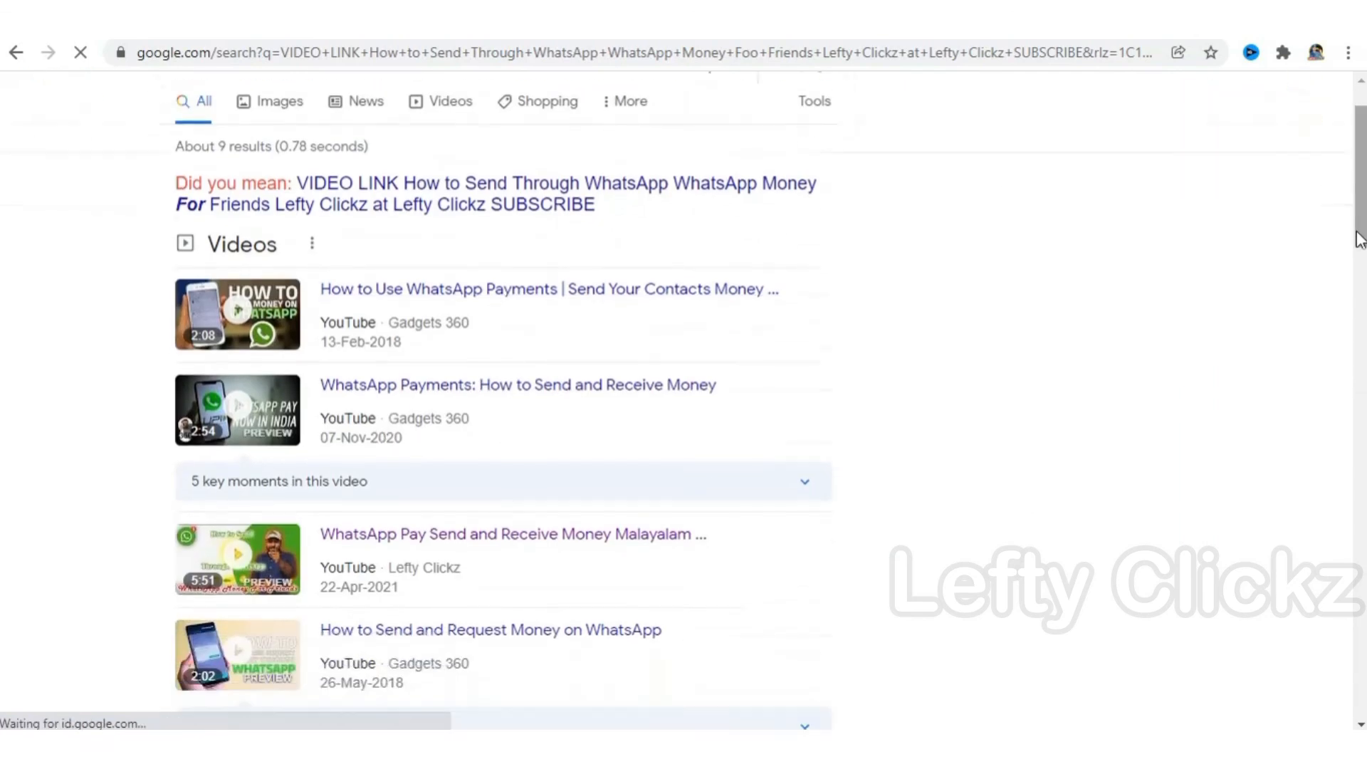
scroll("down", 3)
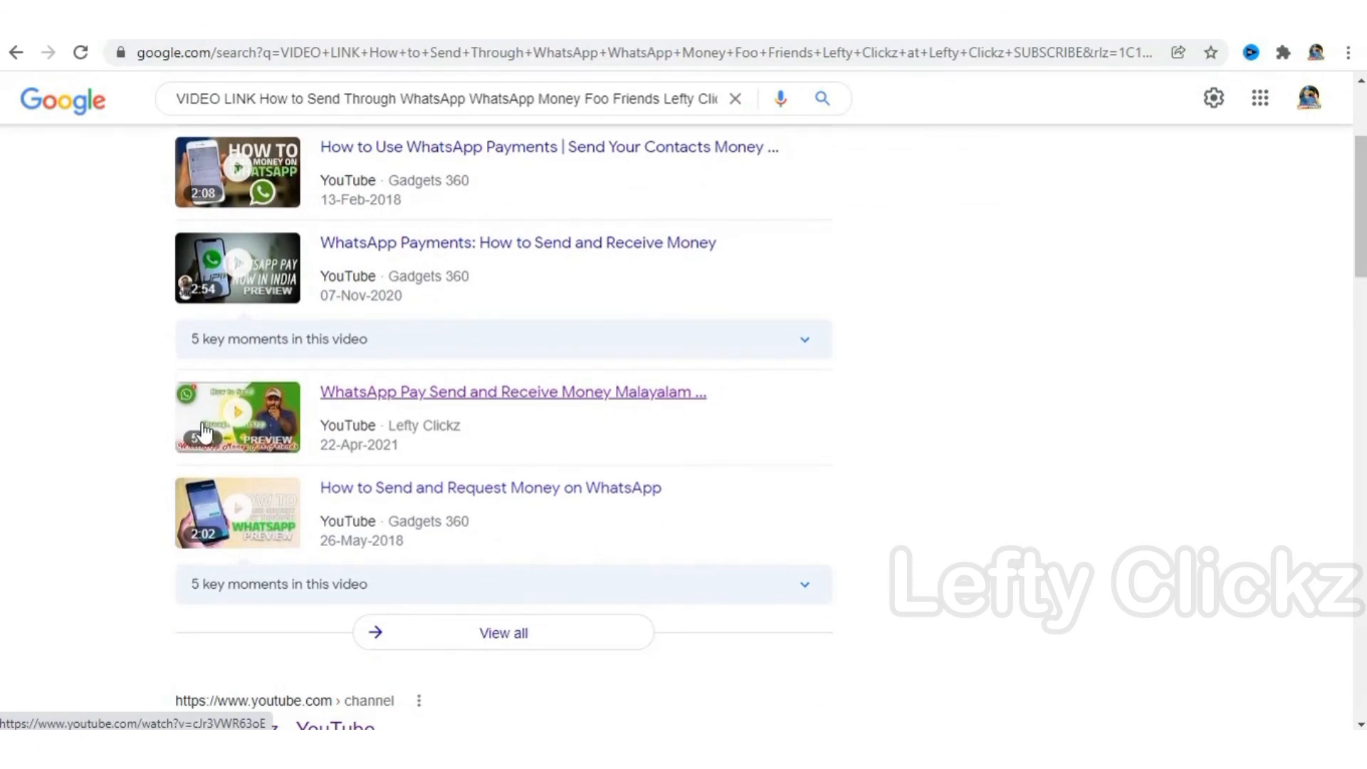